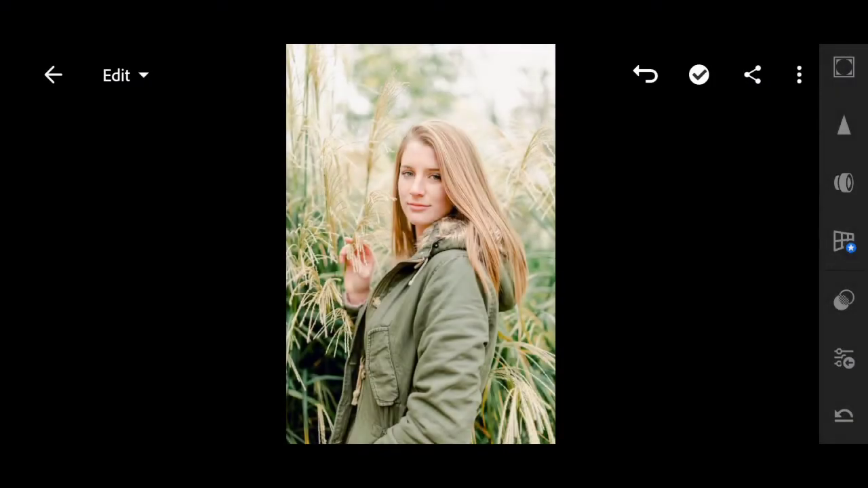
Raise contrast to about 30 and pull the highlights down strongly in the Light panel
left_click(844, 168)
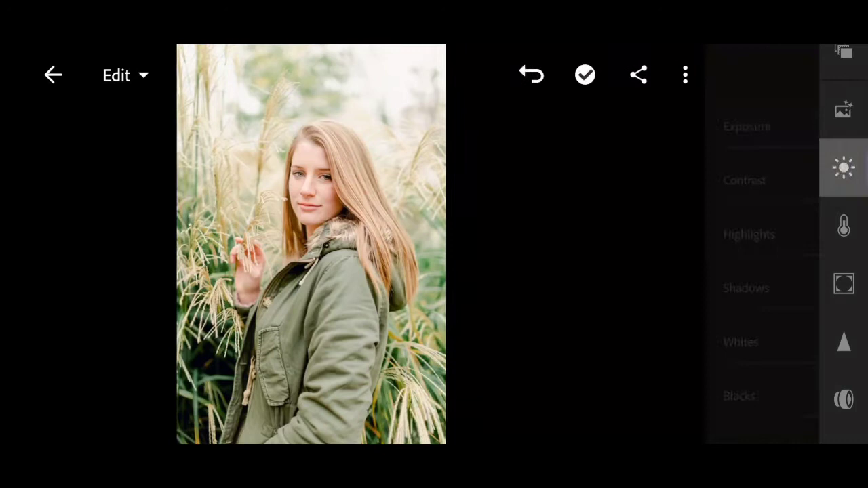
left_click(843, 169)
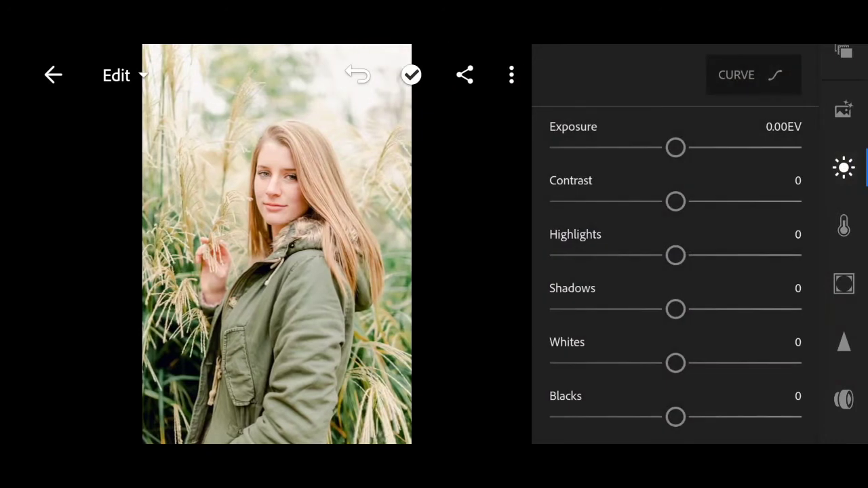
left_click_drag(675, 200, 699, 201)
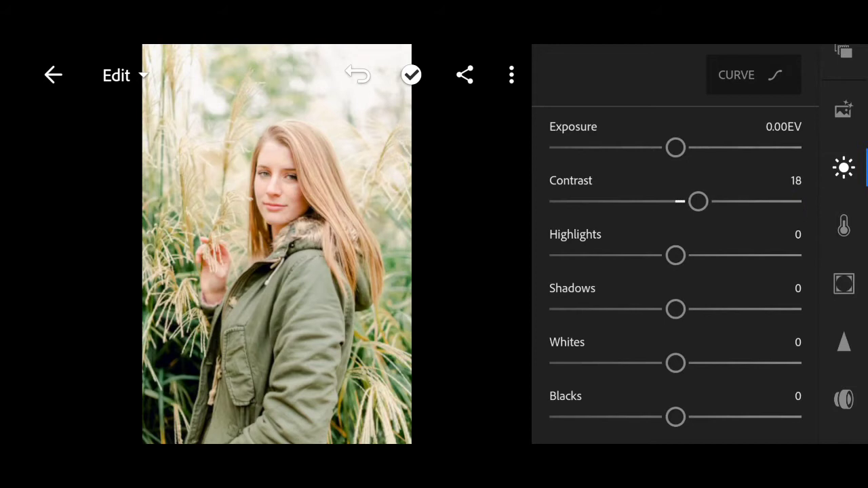
left_click_drag(699, 201, 708, 200)
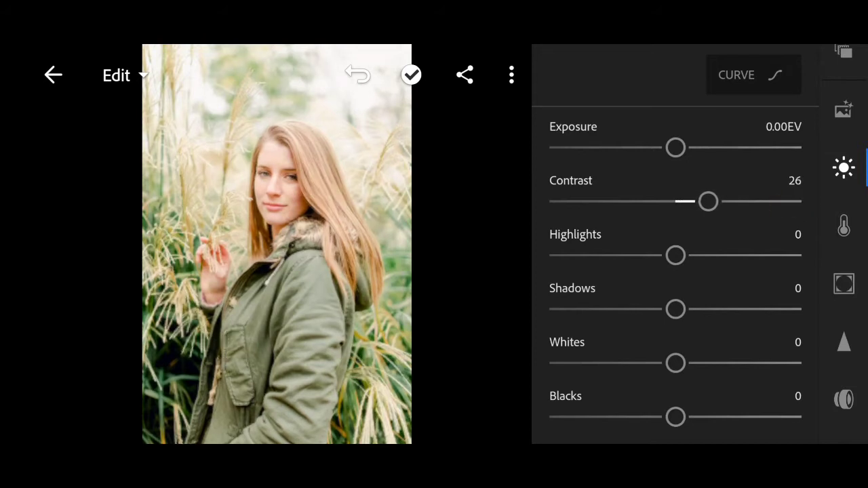
left_click_drag(708, 200, 713, 201)
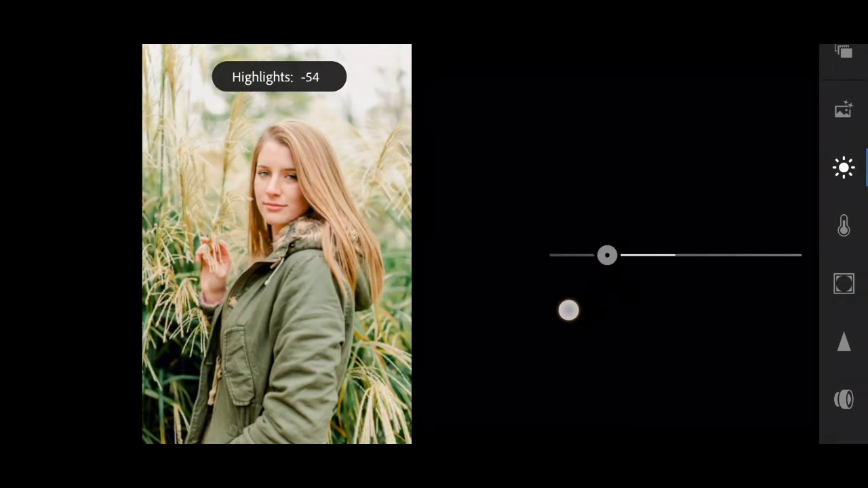
left_click_drag(608, 255, 586, 255)
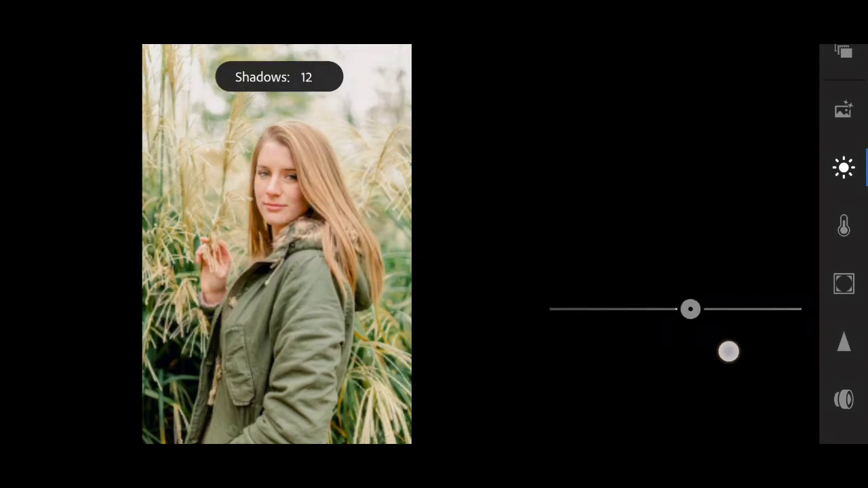
Lift the shadows slightly and brighten the whites to 49
left_click_drag(689, 309, 692, 309)
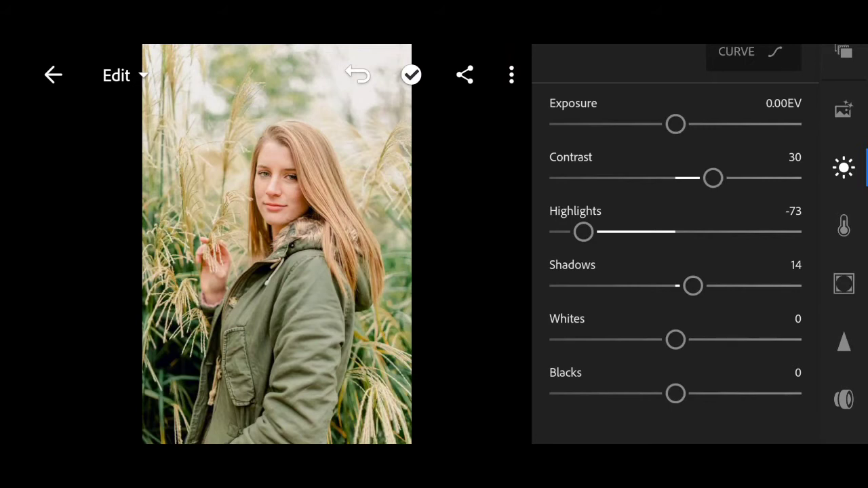
left_click_drag(676, 340, 707, 339)
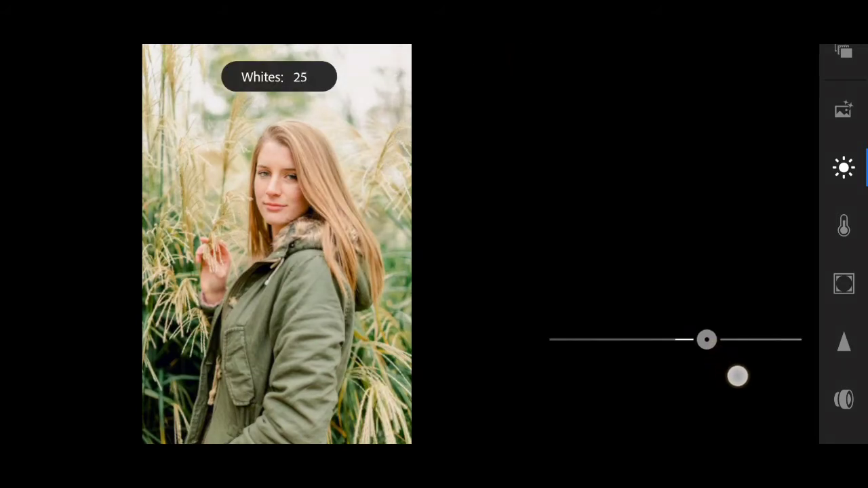
left_click_drag(707, 339, 722, 339)
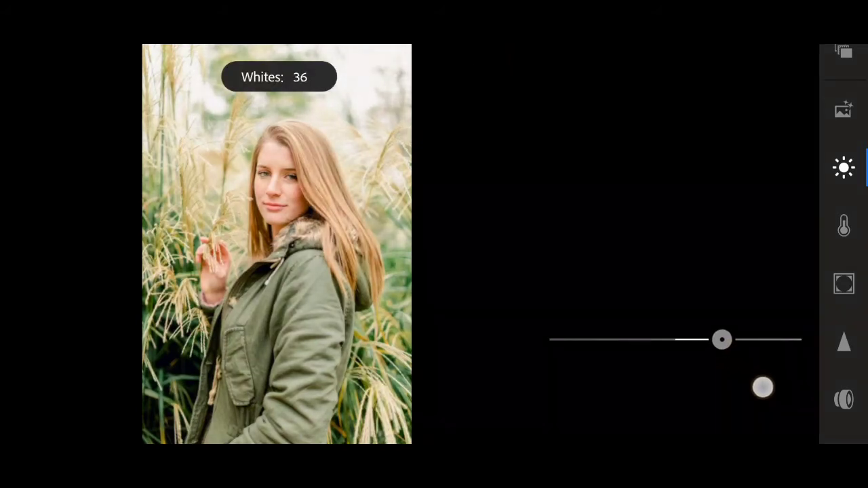
left_click_drag(722, 340, 732, 339)
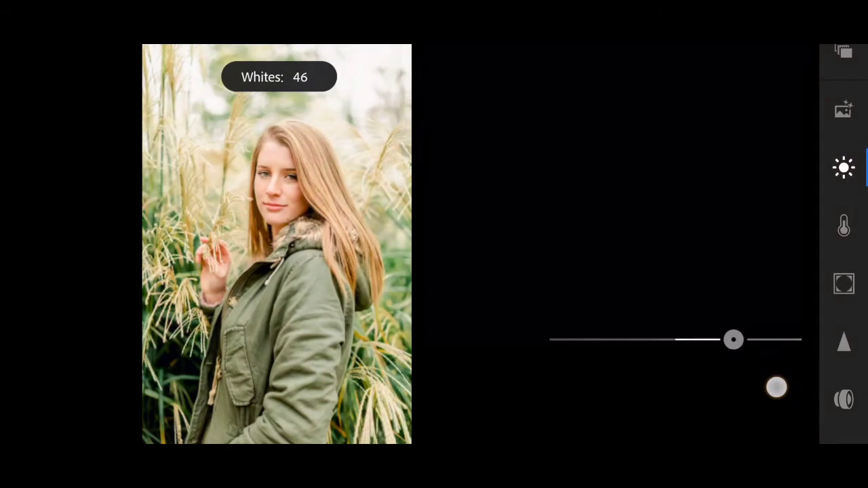
left_click_drag(733, 339, 735, 339)
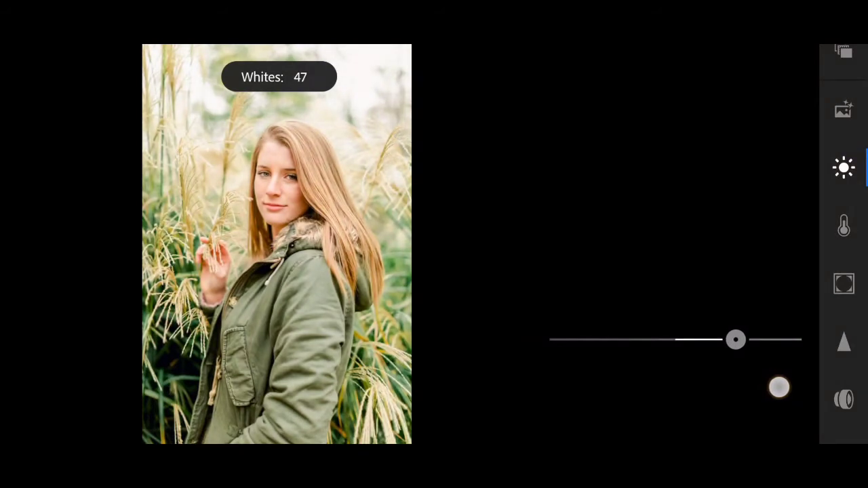
left_click_drag(735, 339, 739, 339)
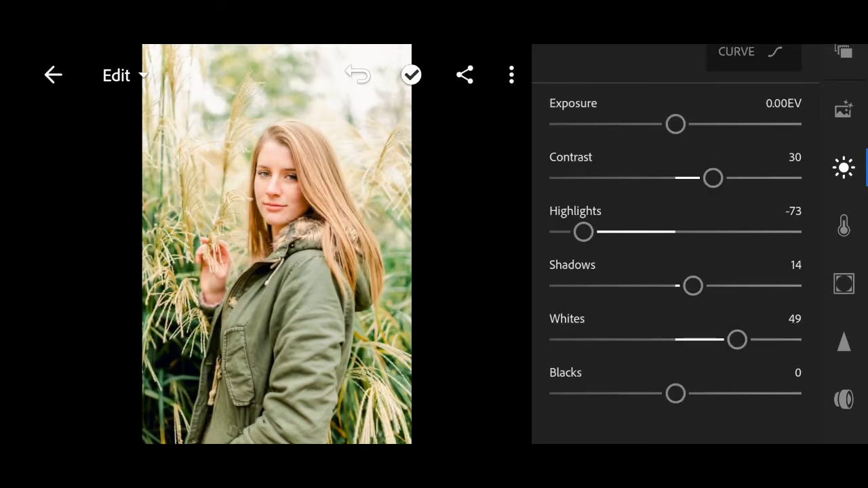
Deepen the blacks to -26
left_click_drag(675, 394, 646, 400)
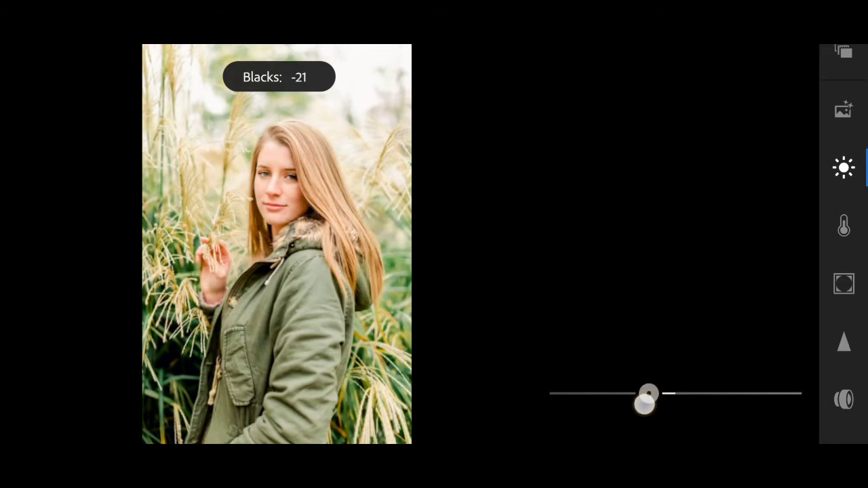
left_click_drag(645, 402, 640, 402)
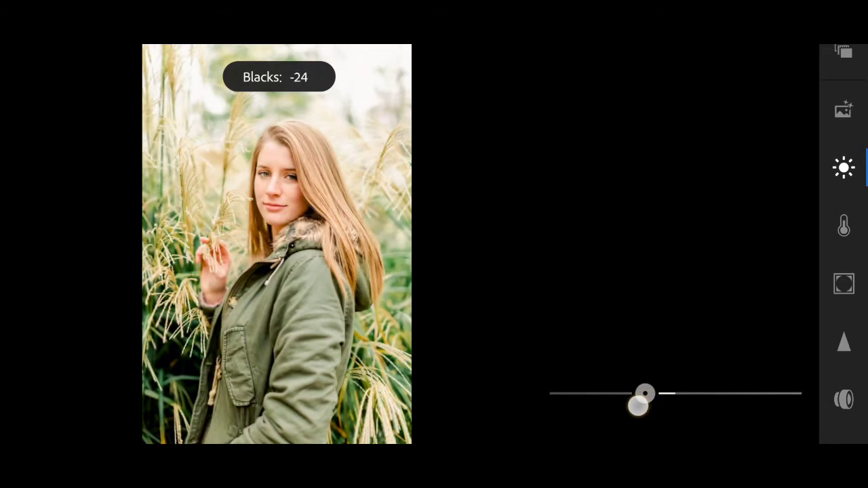
left_click_drag(644, 404, 636, 404)
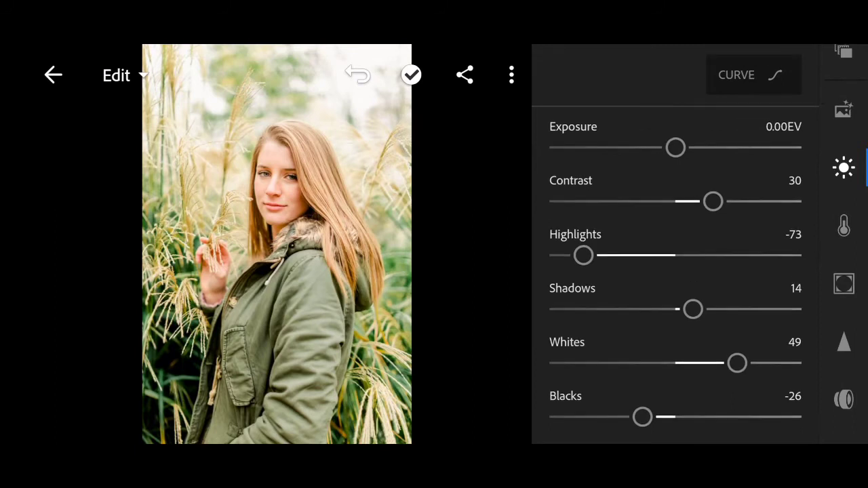
left_click(753, 75)
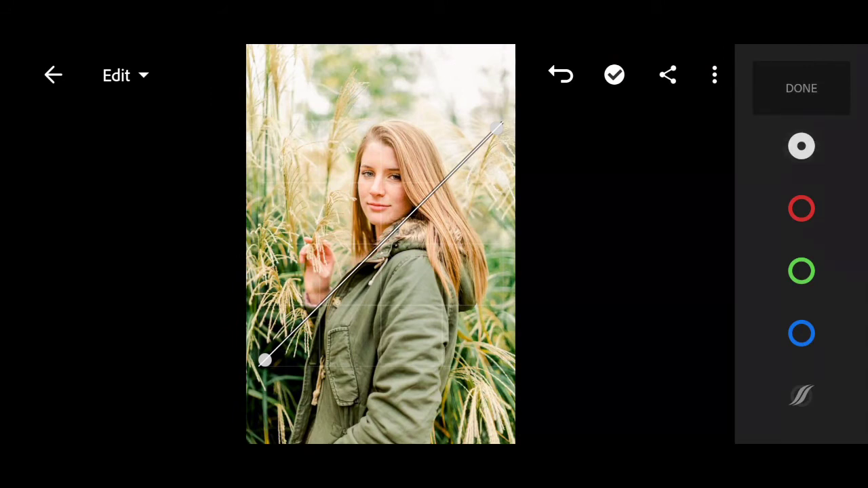
left_click(714, 75)
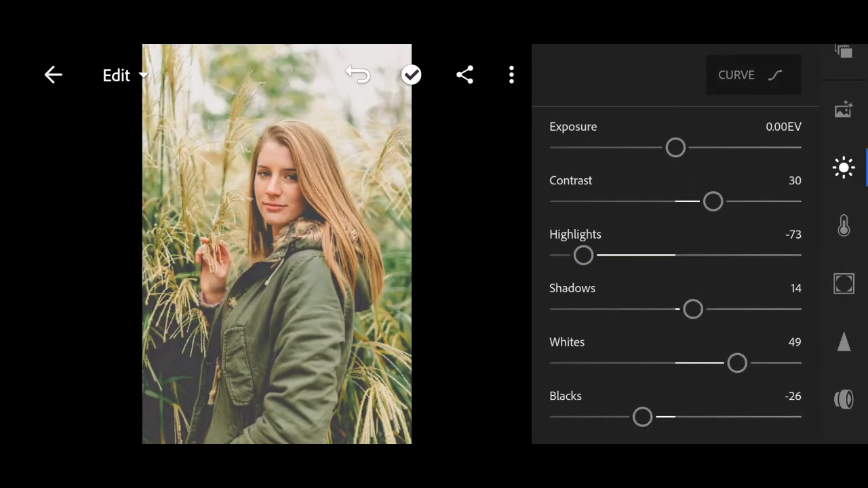
Set temperature to -8, tint to 12 and vibrance to 39 in the Color panel
left_click(843, 225)
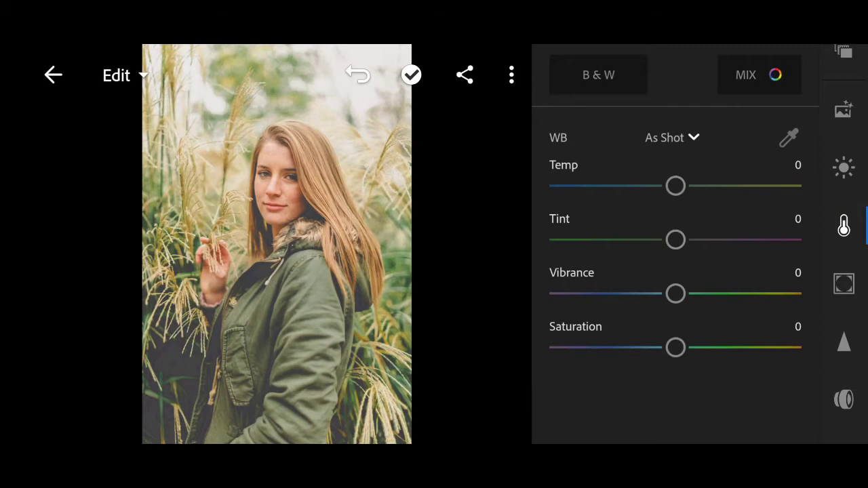
left_click_drag(676, 185, 664, 185)
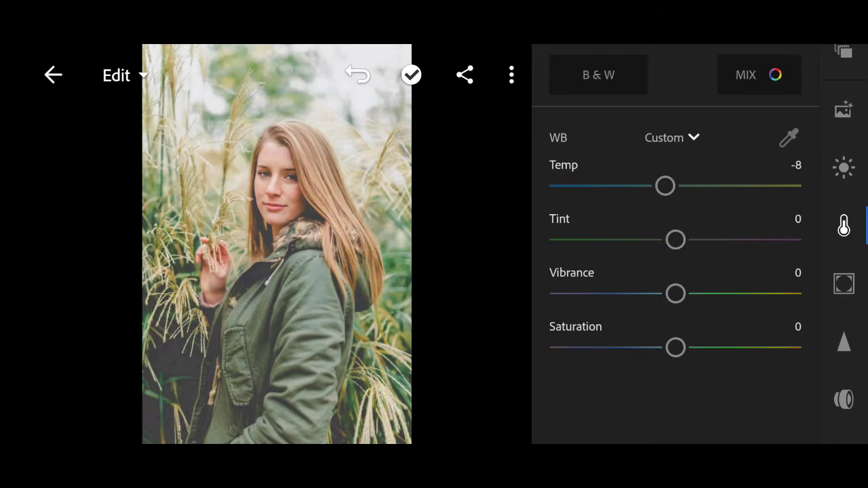
left_click_drag(676, 239, 684, 238)
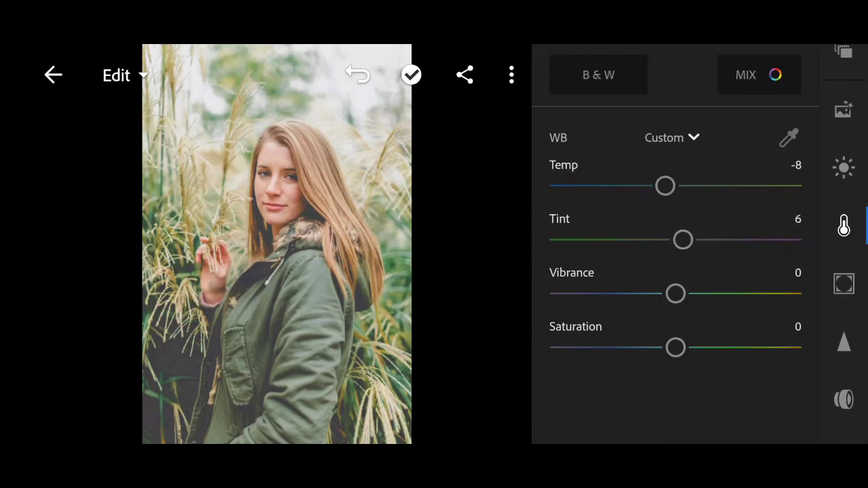
left_click_drag(684, 239, 691, 239)
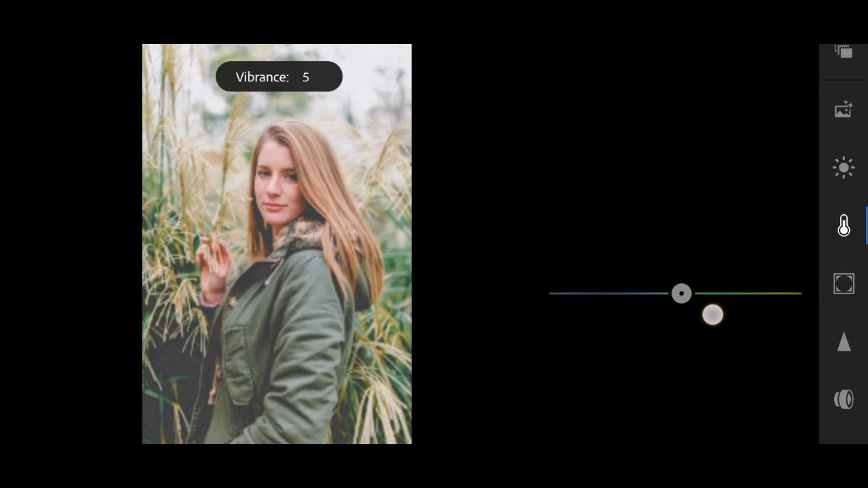
left_click_drag(681, 293, 694, 293)
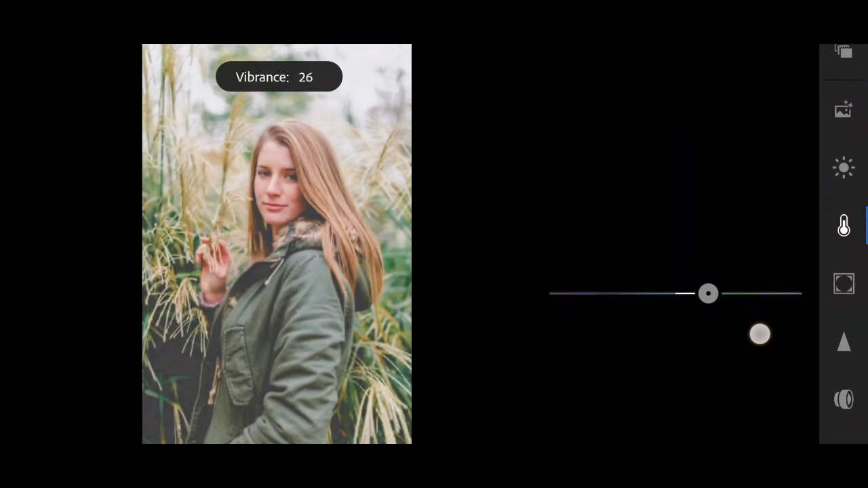
left_click_drag(708, 293, 721, 293)
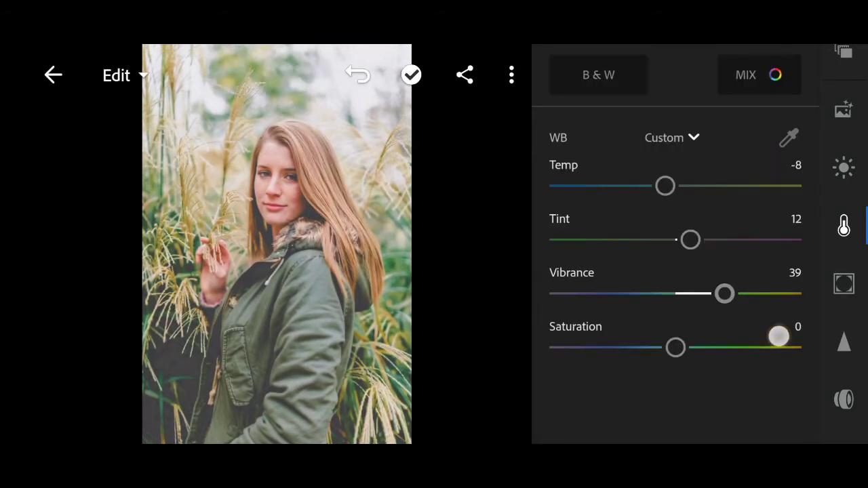
left_click_drag(778, 336, 676, 347)
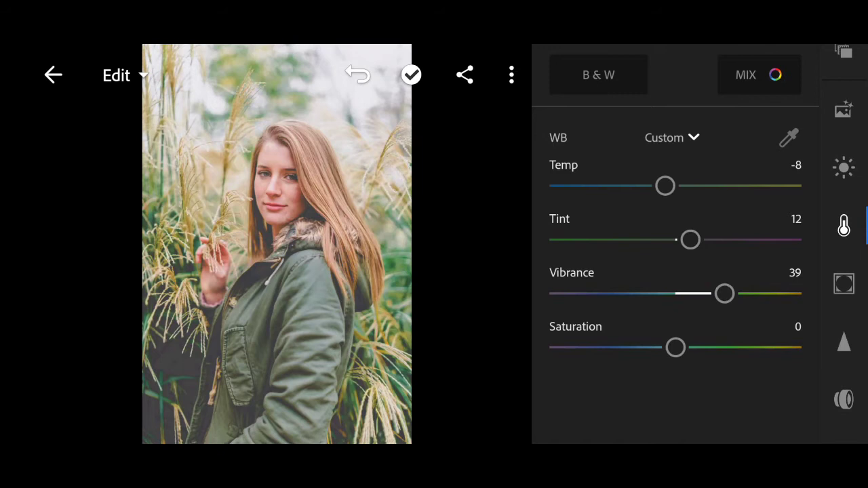
Shift the reds' hue to 31 in the color mix
left_click(746, 74)
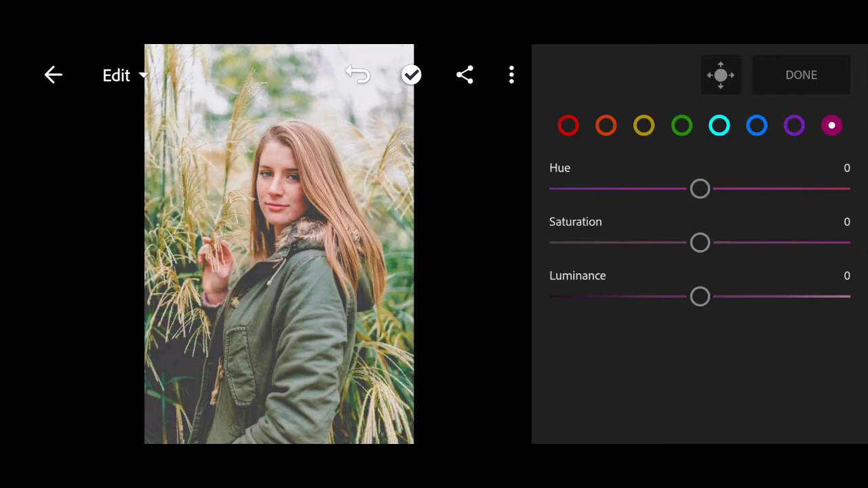
left_click(569, 125)
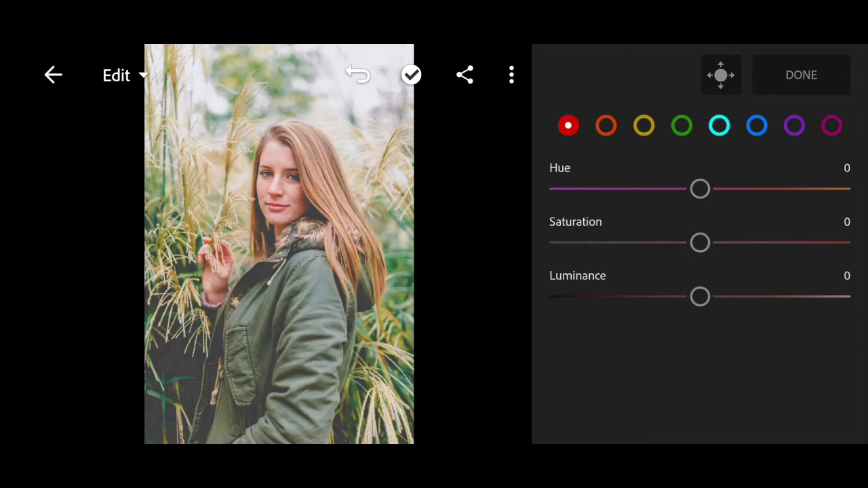
left_click_drag(700, 188, 716, 195)
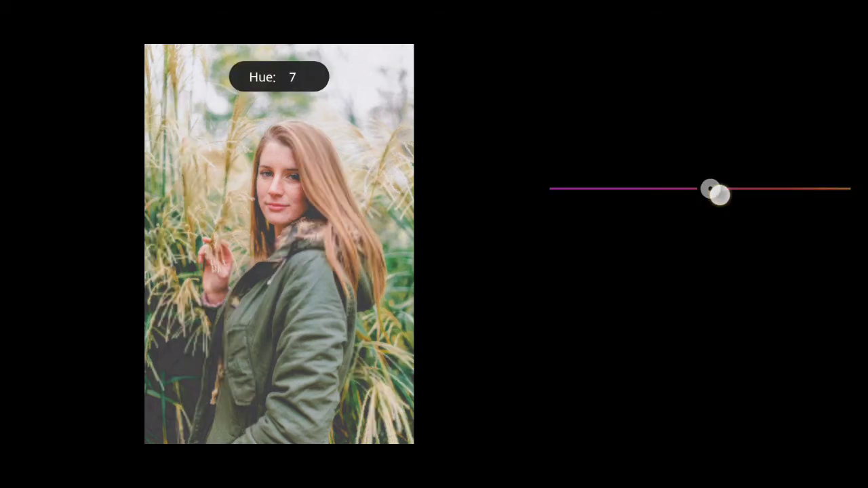
left_click_drag(717, 196, 731, 188)
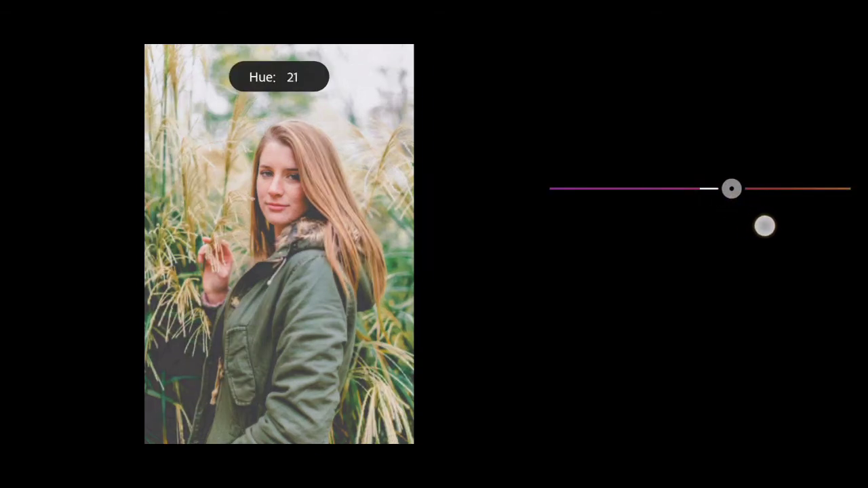
left_click_drag(731, 189, 745, 188)
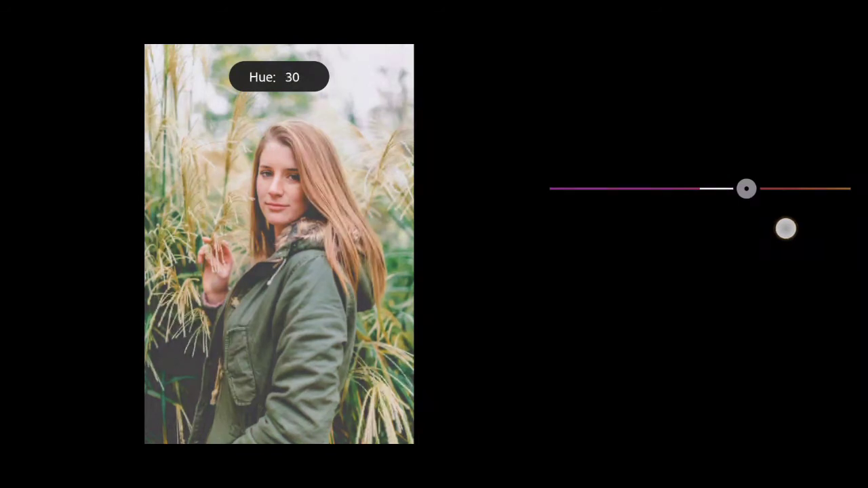
left_click_drag(746, 189, 746, 189)
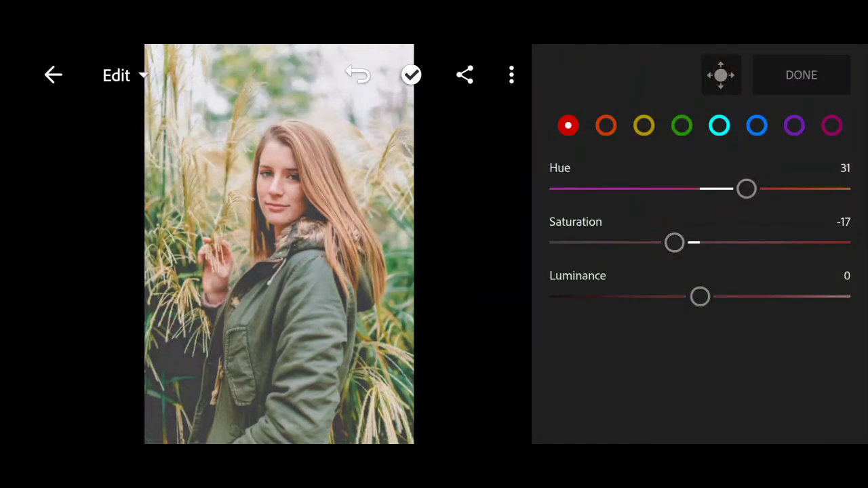
Darken the reds to luminance -10, then move on to the oranges
left_click_drag(700, 296, 675, 319)
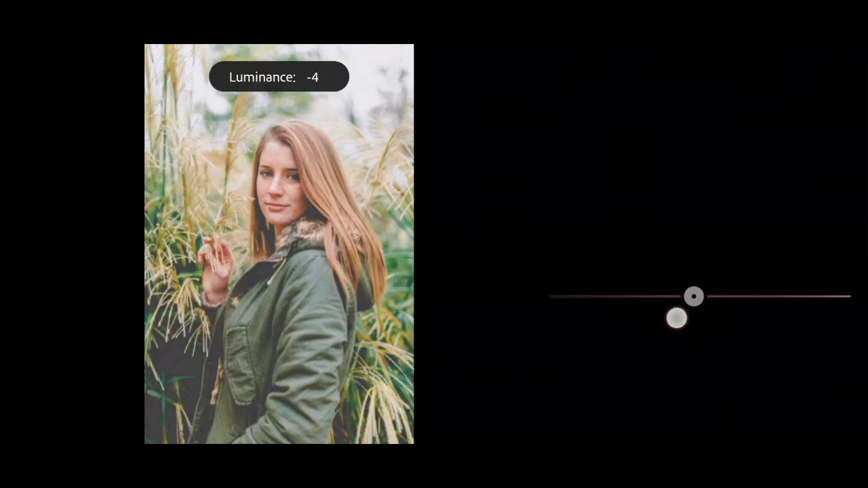
left_click_drag(695, 296, 686, 296)
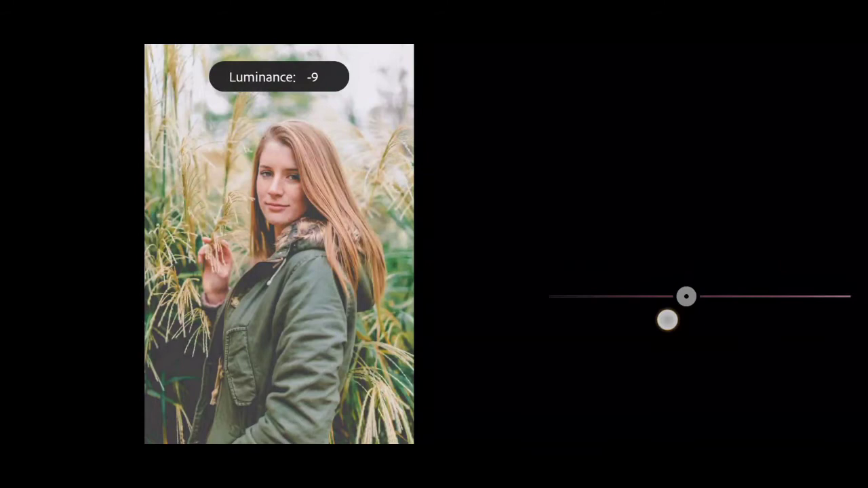
left_click_drag(687, 296, 684, 296)
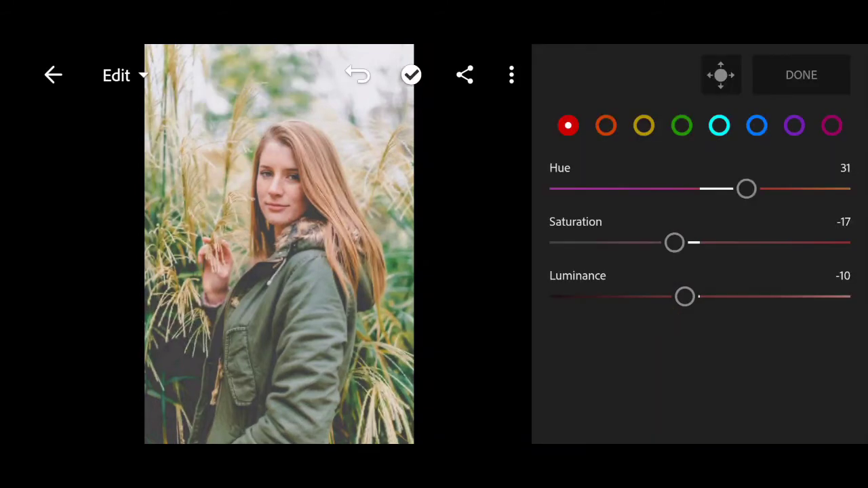
left_click(605, 125)
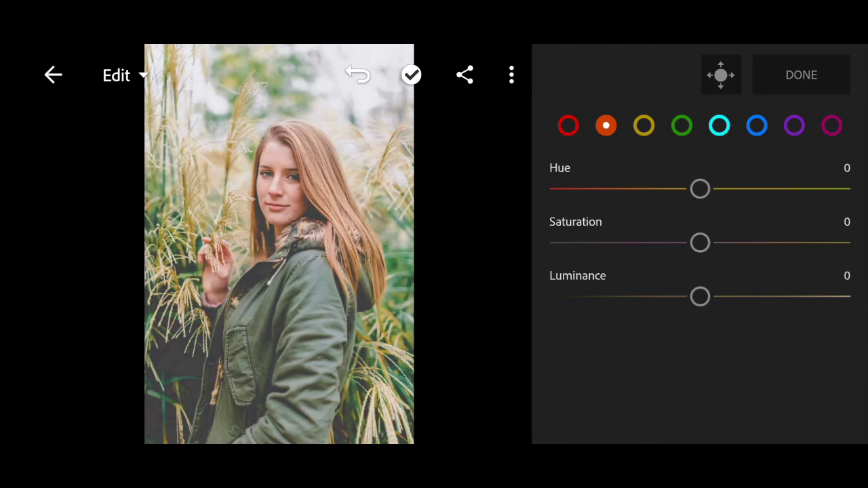
Set the oranges to hue 11 and saturation -40
left_click_drag(700, 189, 716, 189)
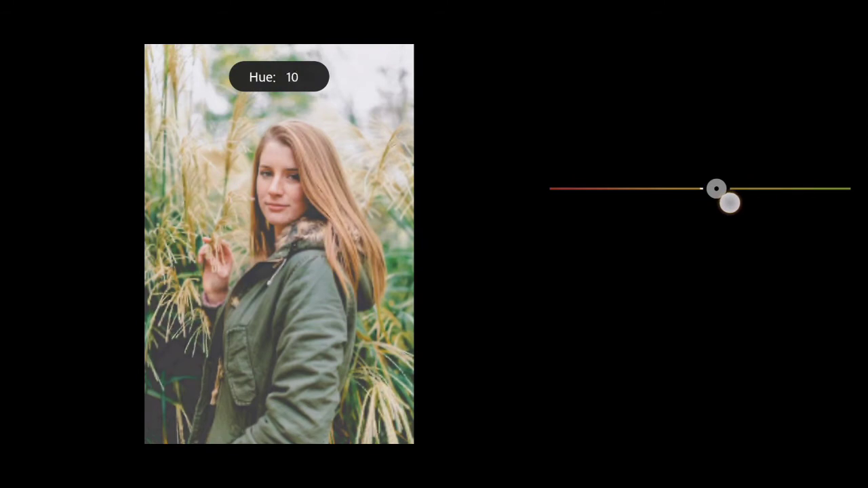
left_click_drag(730, 204, 717, 189)
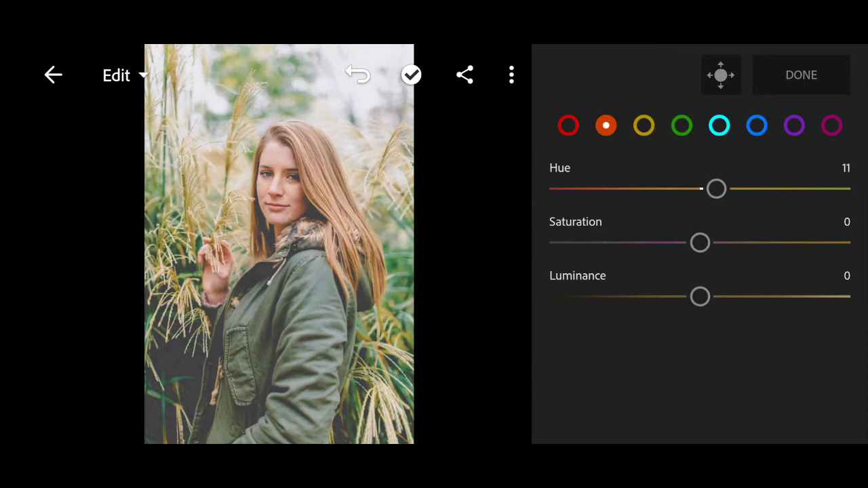
left_click_drag(700, 242, 684, 257)
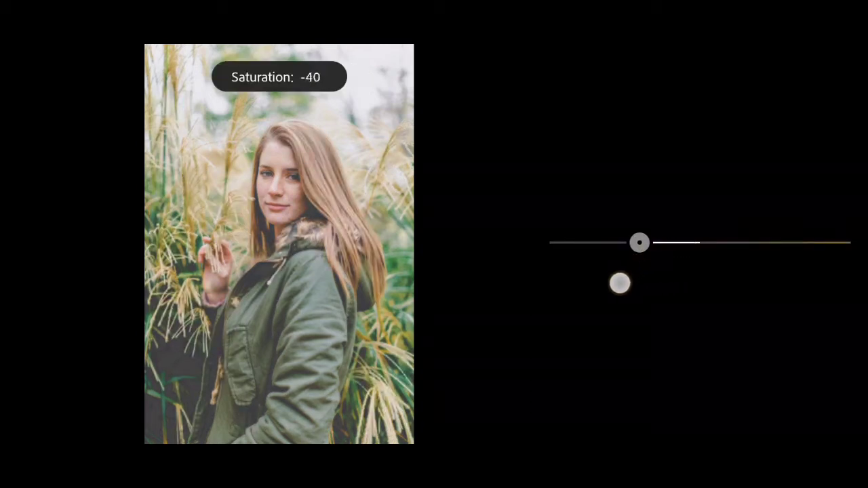
left_click_drag(640, 243, 635, 243)
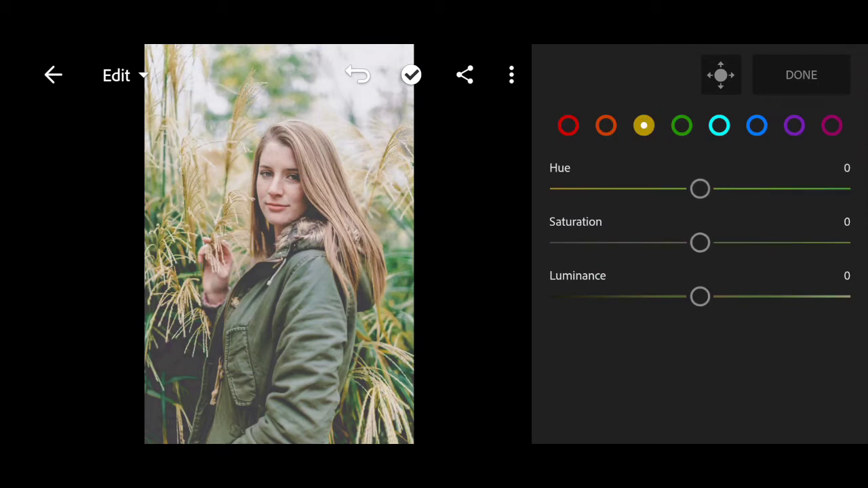
Push the yellows to hue -100 and saturation -100, stripping the grass of color
left_click_drag(700, 188, 632, 189)
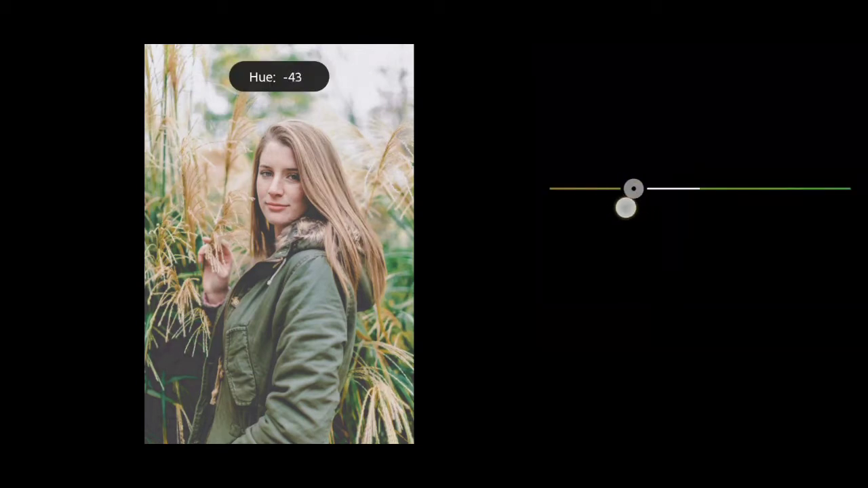
left_click_drag(635, 188, 550, 189)
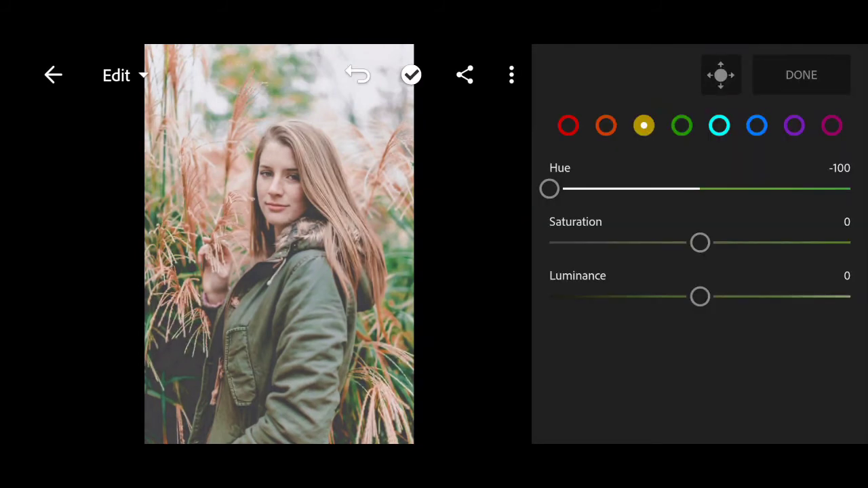
left_click_drag(700, 242, 671, 241)
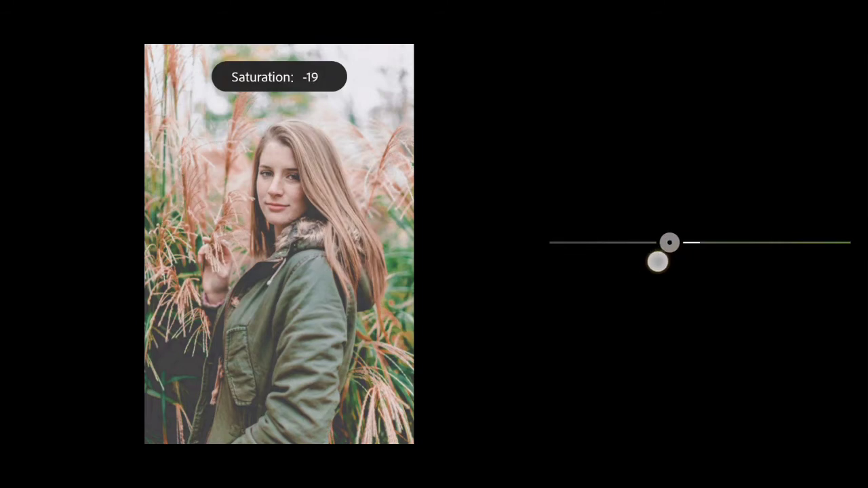
left_click_drag(670, 241, 607, 242)
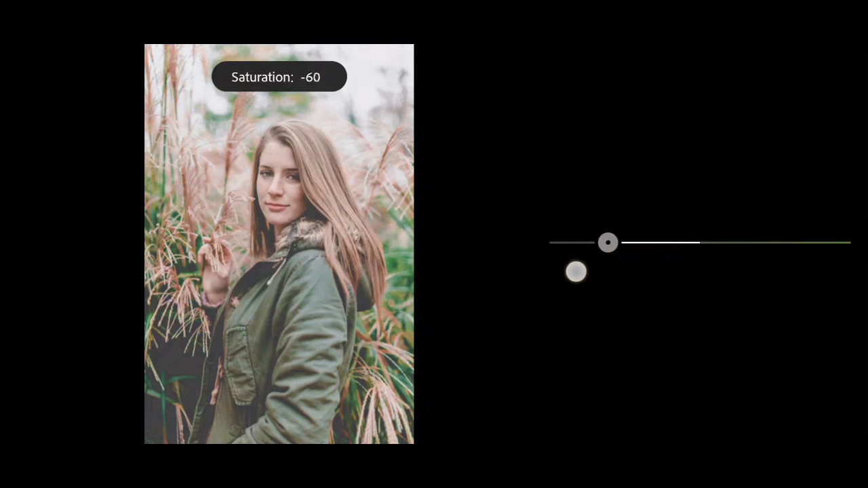
left_click_drag(608, 241, 559, 241)
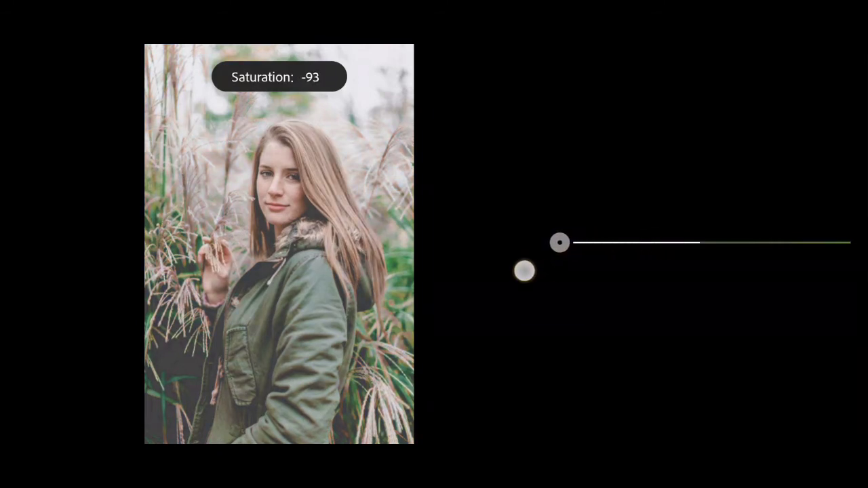
left_click_drag(559, 243, 550, 243)
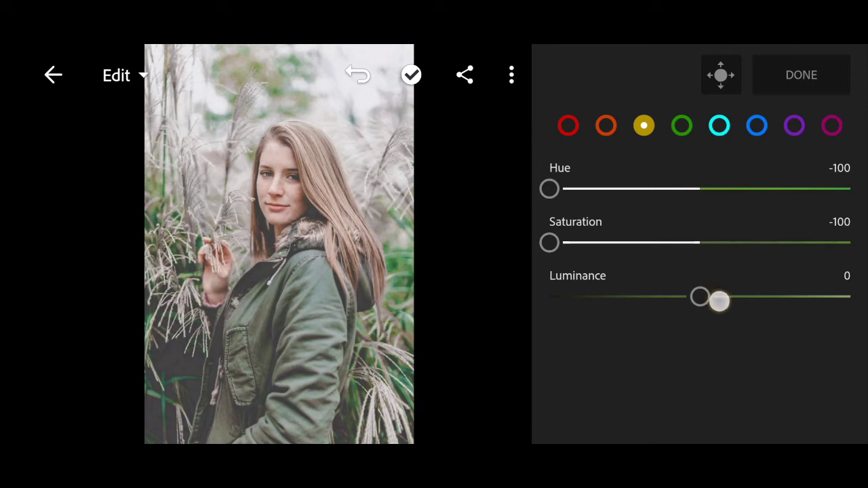
Settle yellow luminance at 5, then move on to the greens
left_click_drag(719, 301, 734, 301)
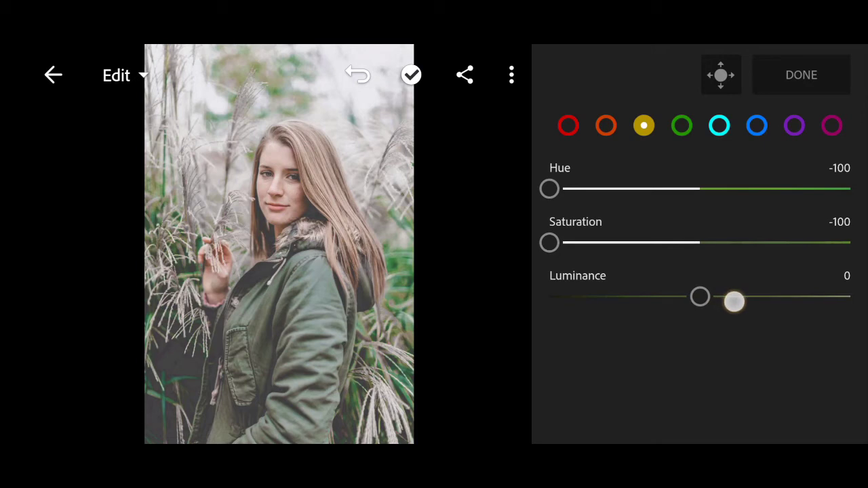
left_click_drag(734, 303, 749, 296)
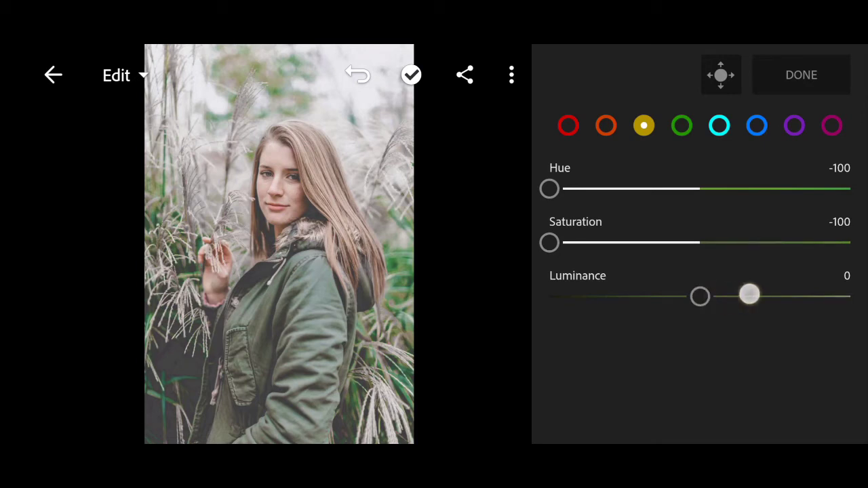
left_click_drag(749, 296, 730, 296)
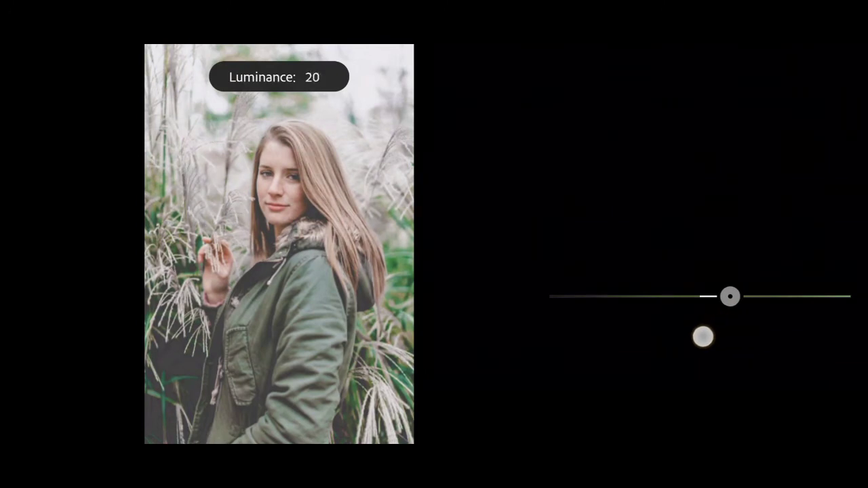
left_click_drag(730, 296, 719, 296)
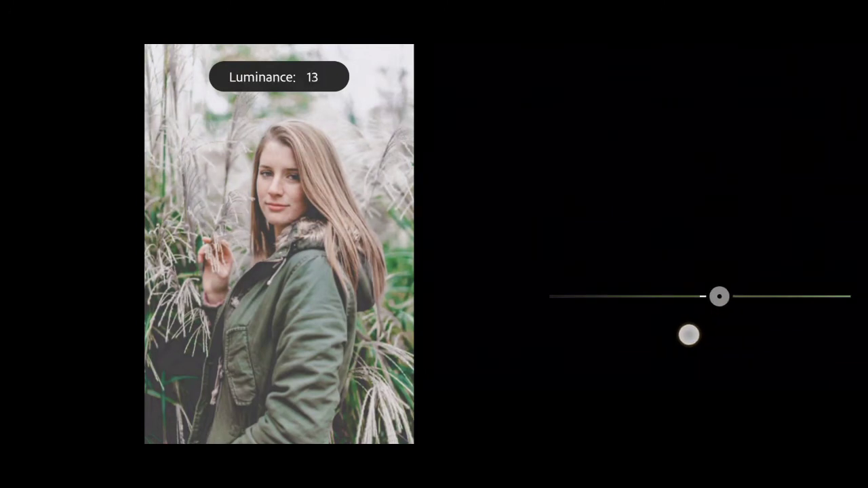
left_click_drag(719, 296, 711, 295)
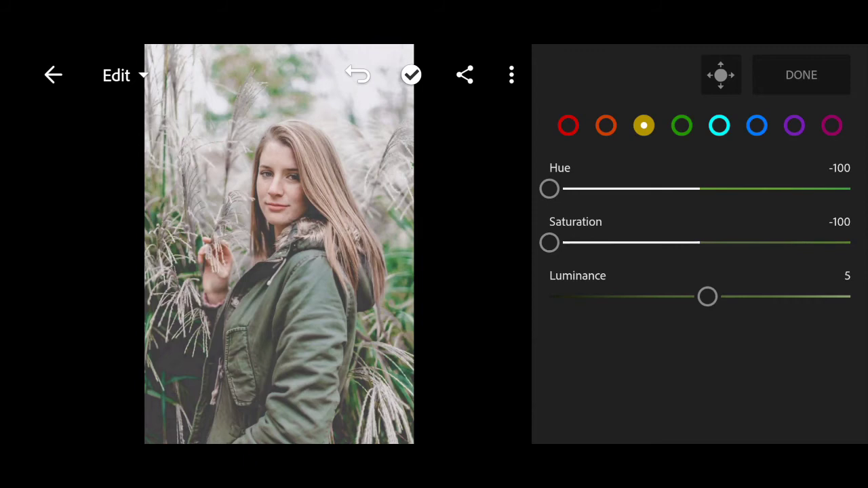
left_click(681, 125)
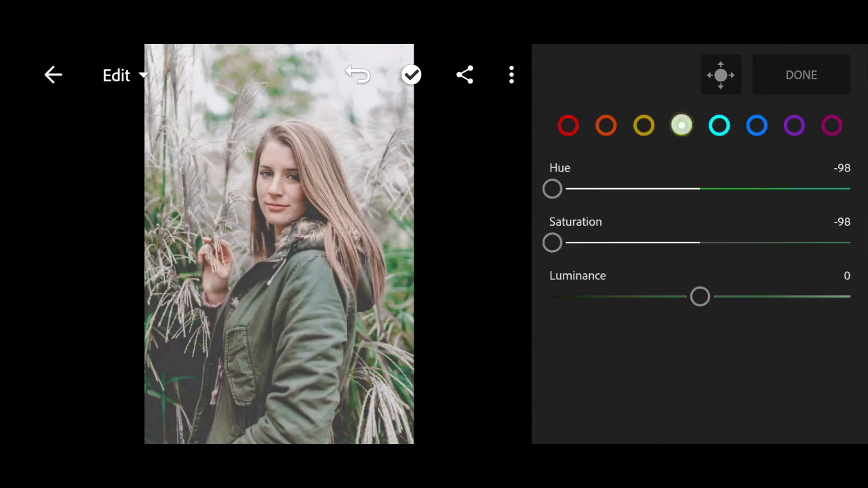
Push the green hue to its maximum of 100, toward teal
left_click(681, 125)
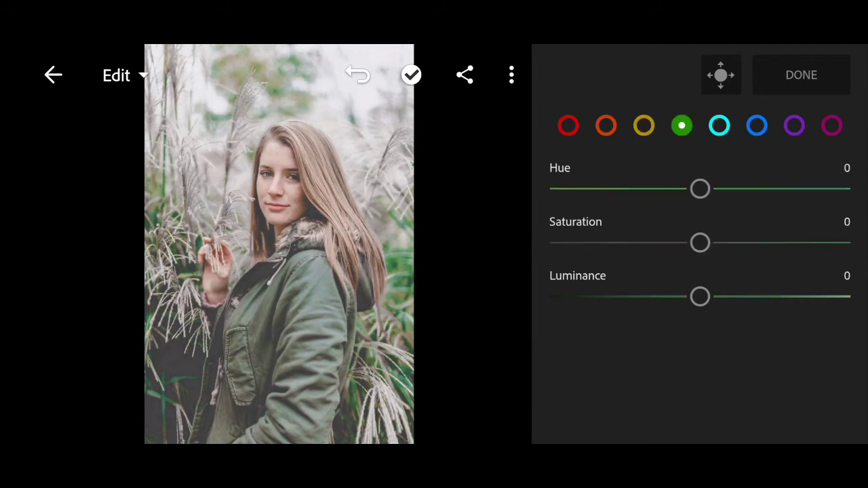
left_click_drag(700, 188, 722, 190)
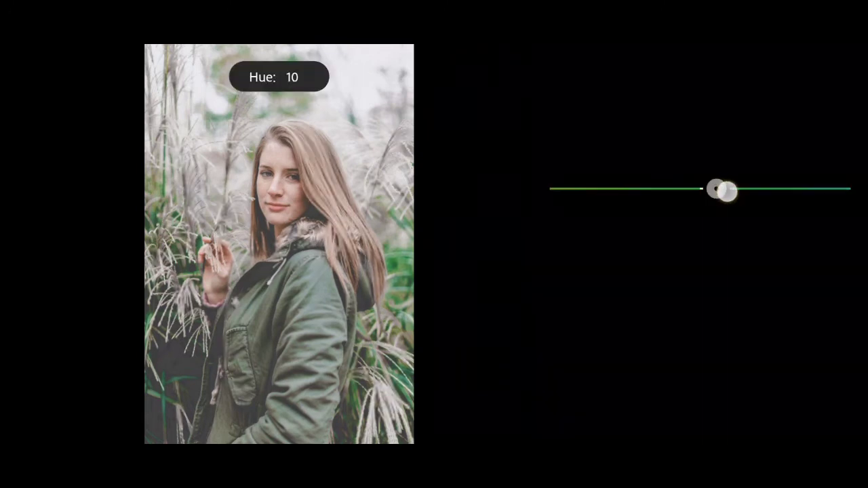
left_click_drag(722, 192, 762, 190)
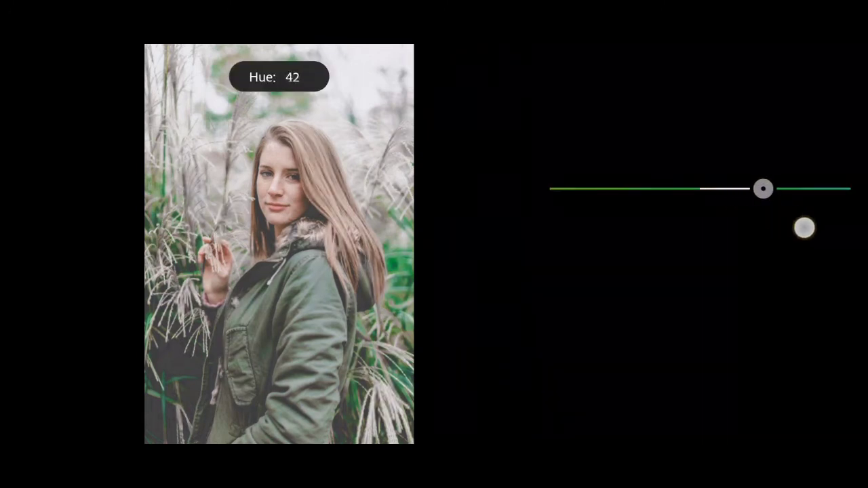
left_click_drag(762, 189, 822, 189)
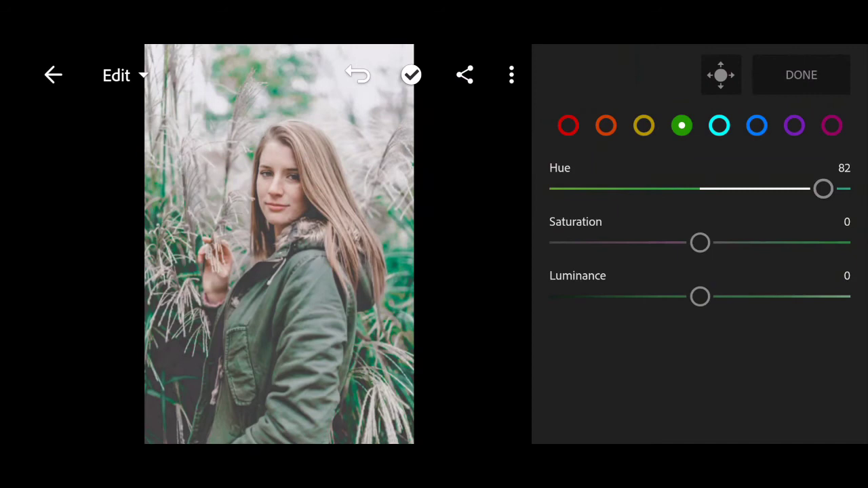
left_click_drag(822, 189, 852, 188)
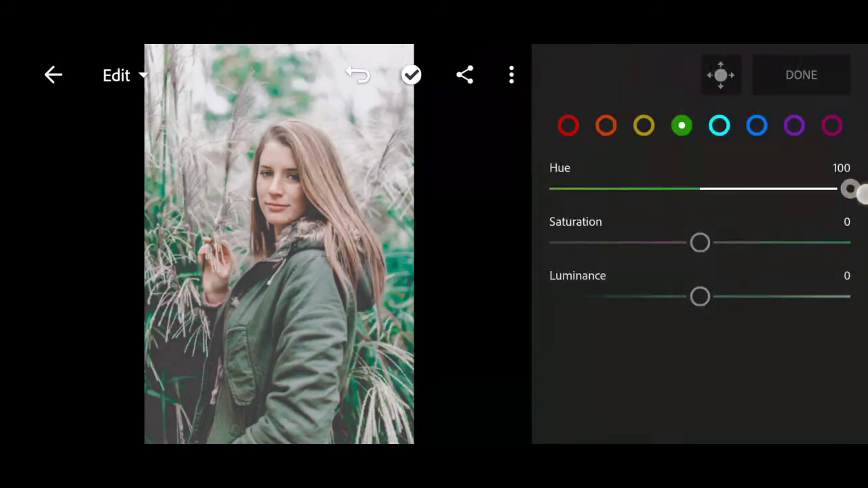
left_click_drag(852, 189, 852, 189)
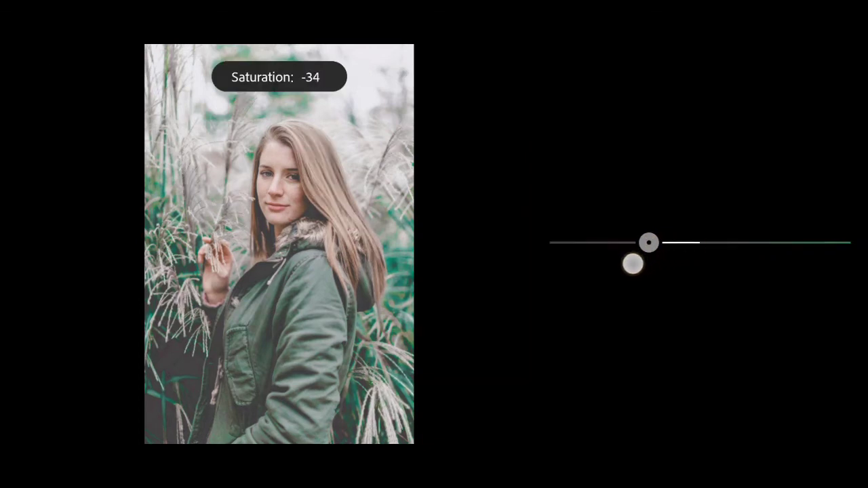
Mute the greens to saturation -70
left_click_drag(649, 242, 616, 241)
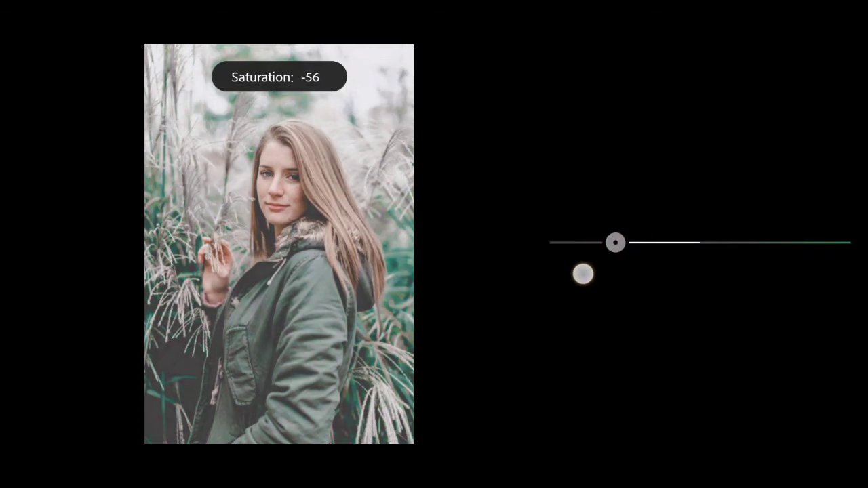
left_click_drag(616, 243, 603, 242)
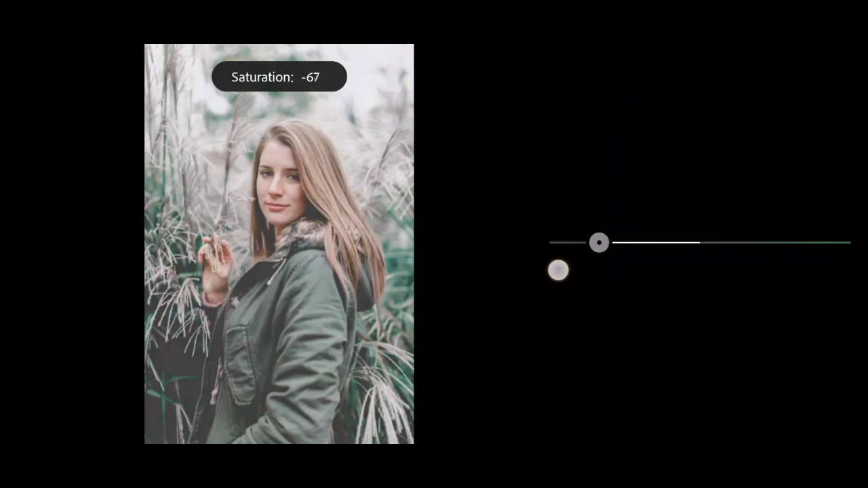
left_click_drag(600, 241, 596, 242)
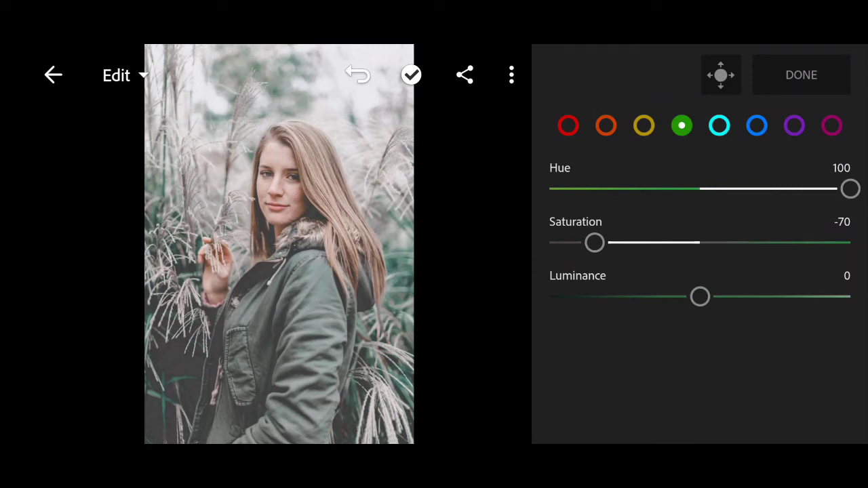
Darken the greens to luminance -49, then move on to the aquas
left_click_drag(700, 296, 676, 296)
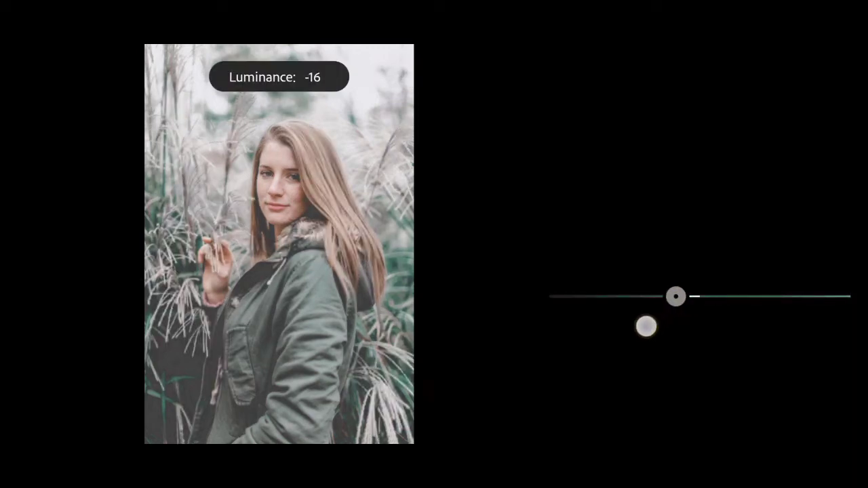
left_click_drag(675, 295, 651, 296)
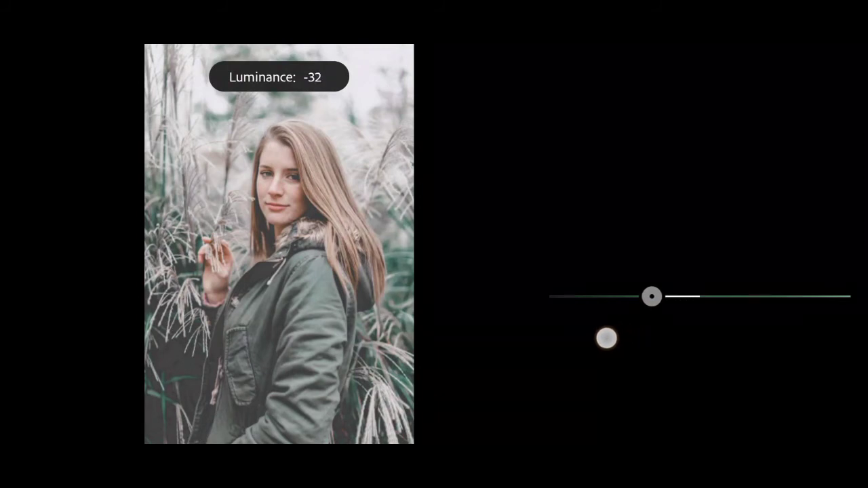
left_click_drag(651, 296, 637, 296)
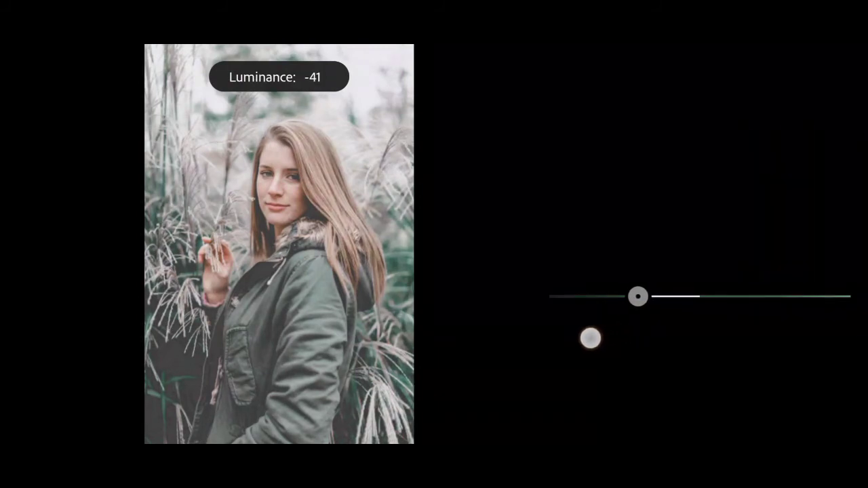
left_click_drag(638, 296, 632, 296)
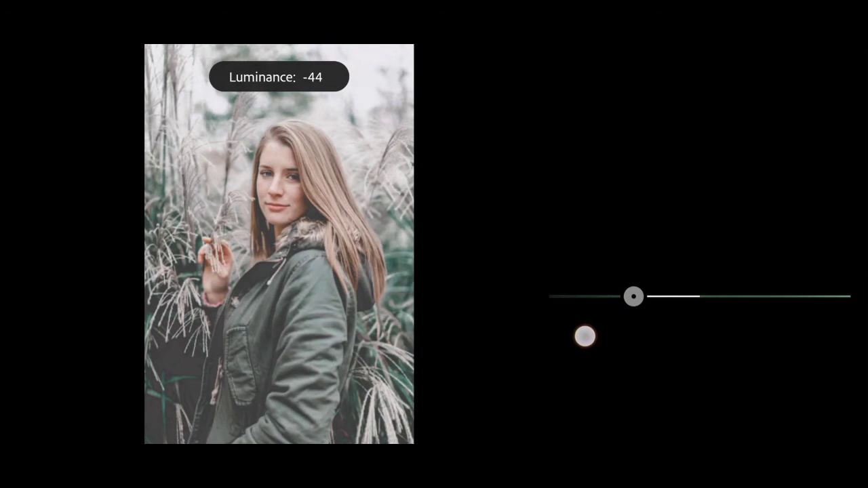
left_click_drag(633, 295, 630, 295)
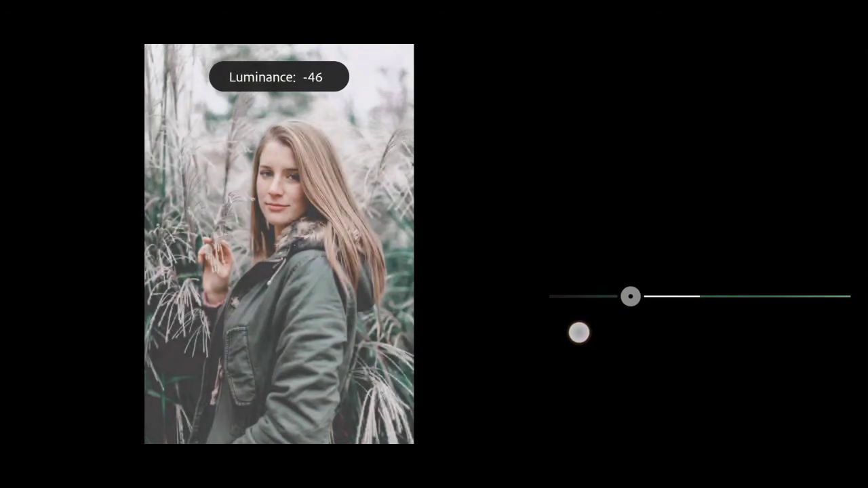
left_click_drag(631, 296, 626, 296)
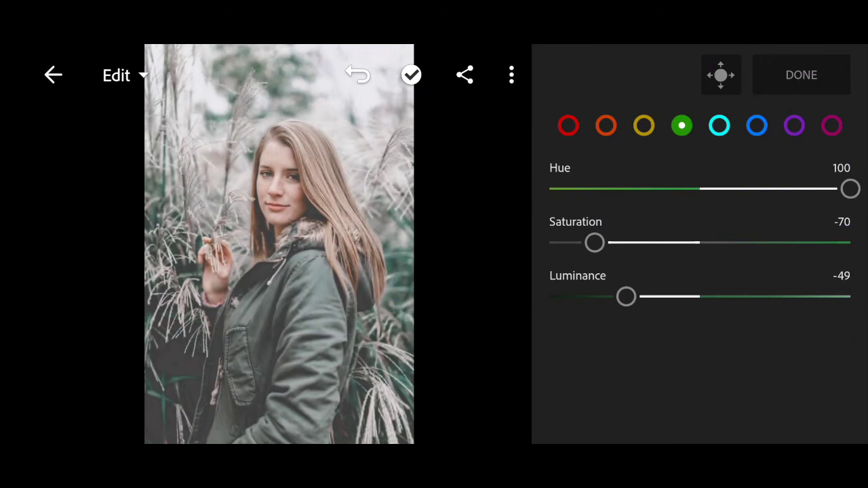
left_click(719, 125)
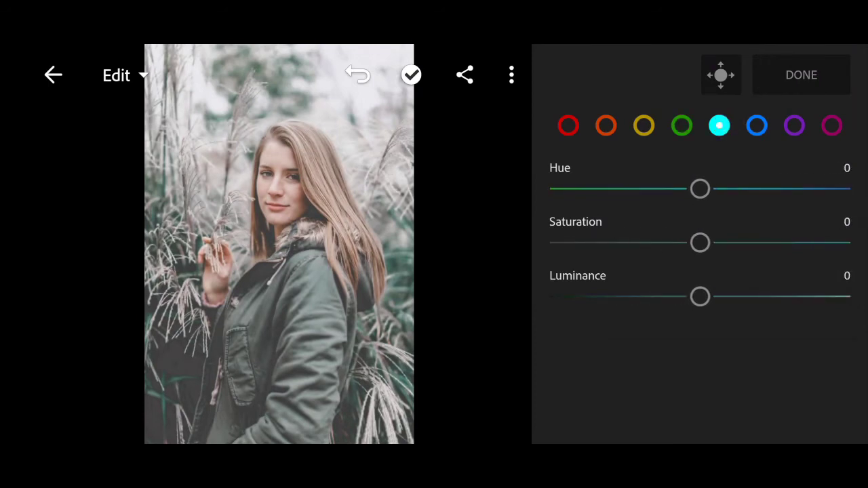
Select the blues and shift their hue to -80
left_click(757, 125)
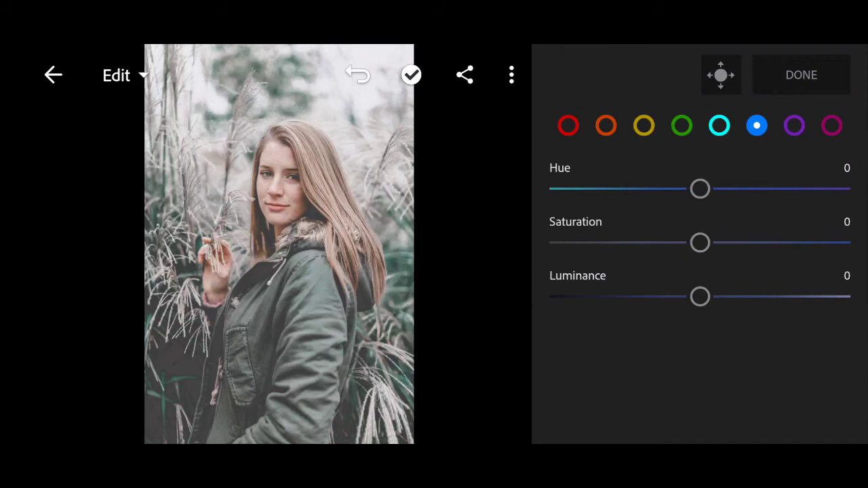
left_click_drag(700, 189, 683, 188)
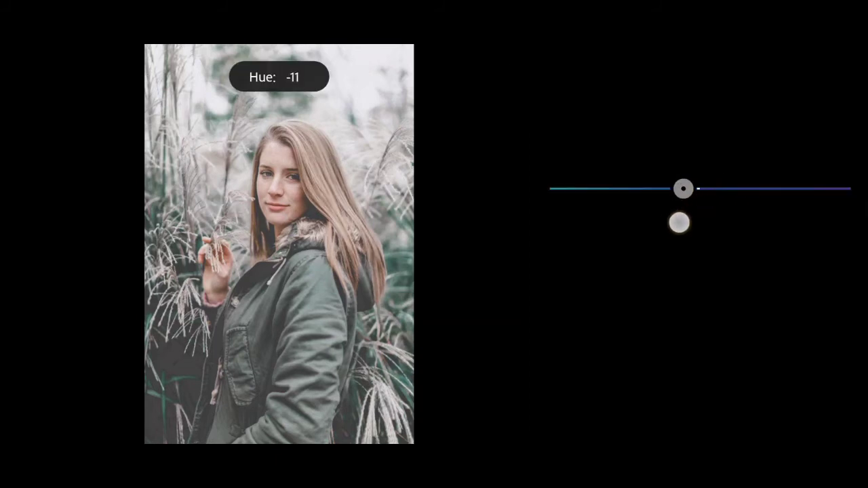
left_click_drag(684, 190, 654, 190)
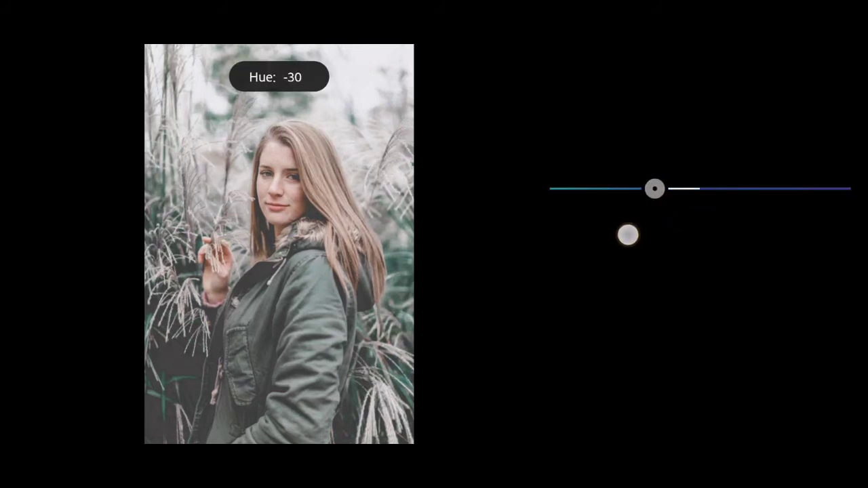
left_click_drag(654, 190, 621, 190)
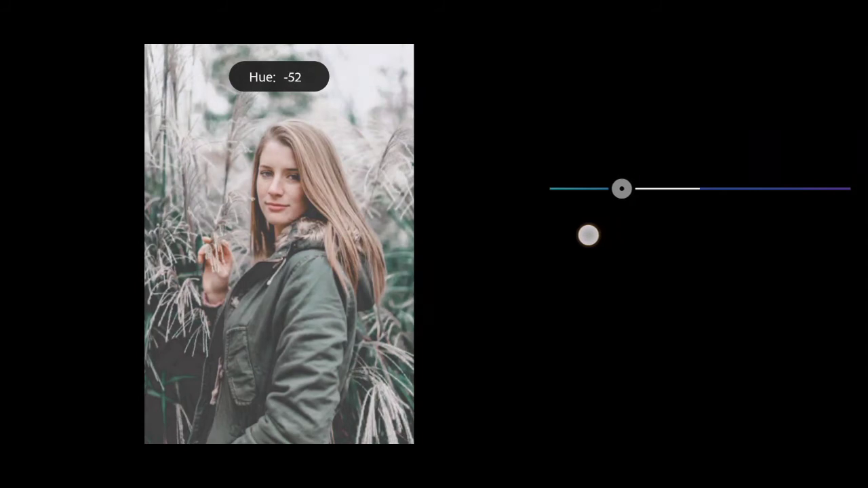
left_click_drag(621, 190, 610, 190)
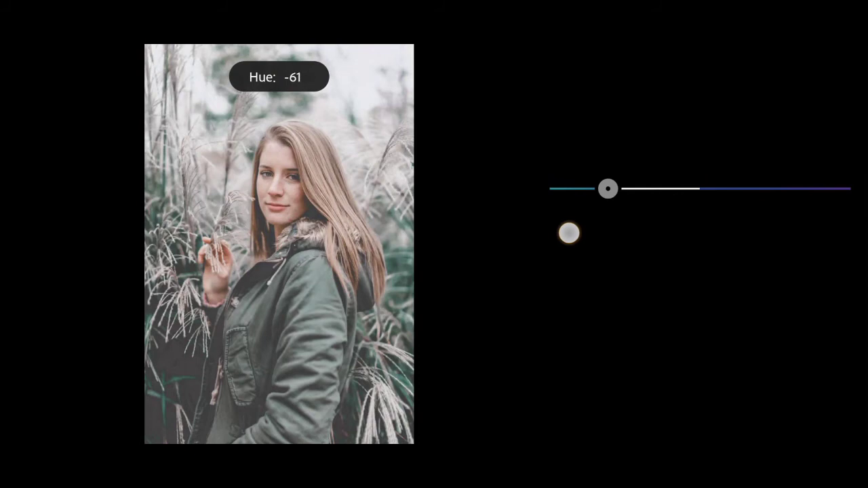
left_click_drag(608, 188, 586, 188)
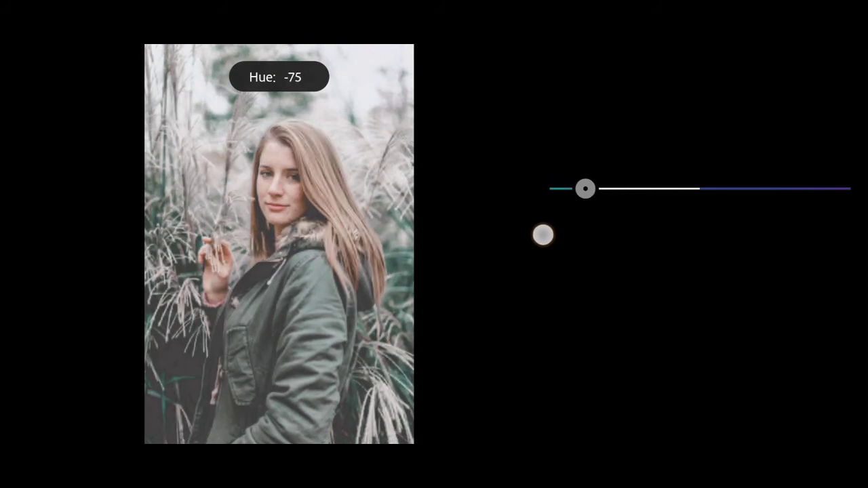
left_click_drag(586, 189, 578, 188)
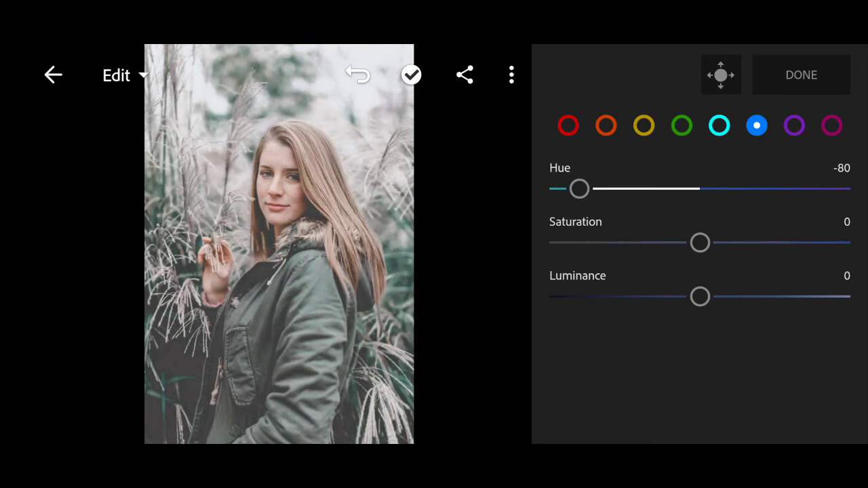
Desaturate the blues to -86 and darken them to -35
left_click_drag(700, 243, 730, 249)
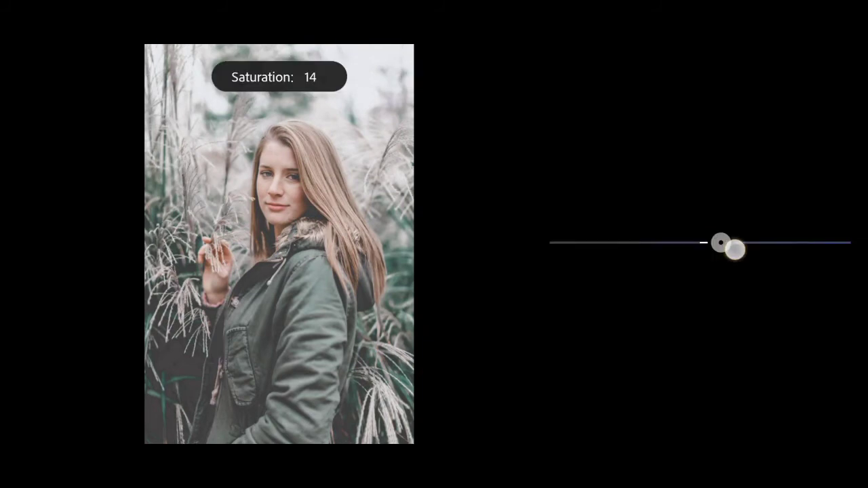
left_click_drag(731, 251, 731, 256)
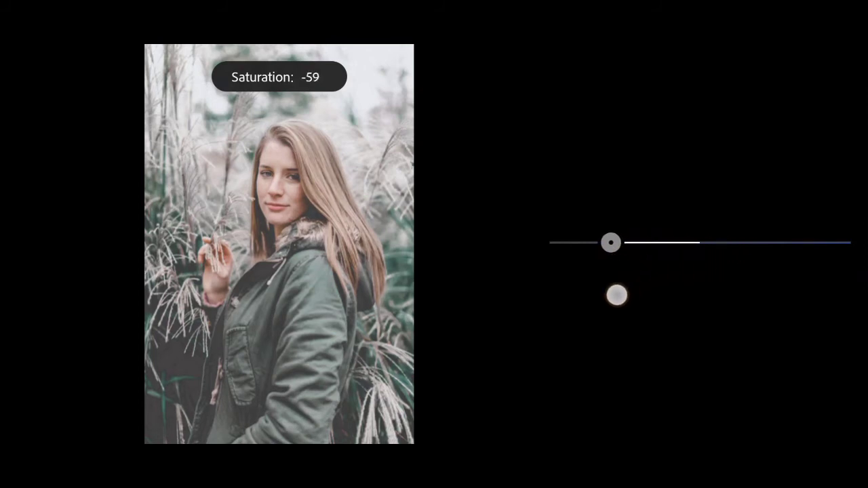
left_click_drag(610, 242, 572, 241)
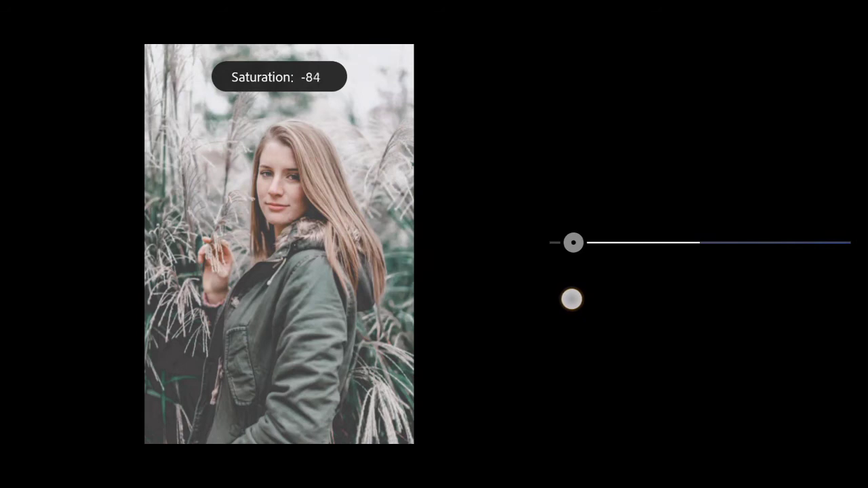
left_click_drag(574, 243, 570, 243)
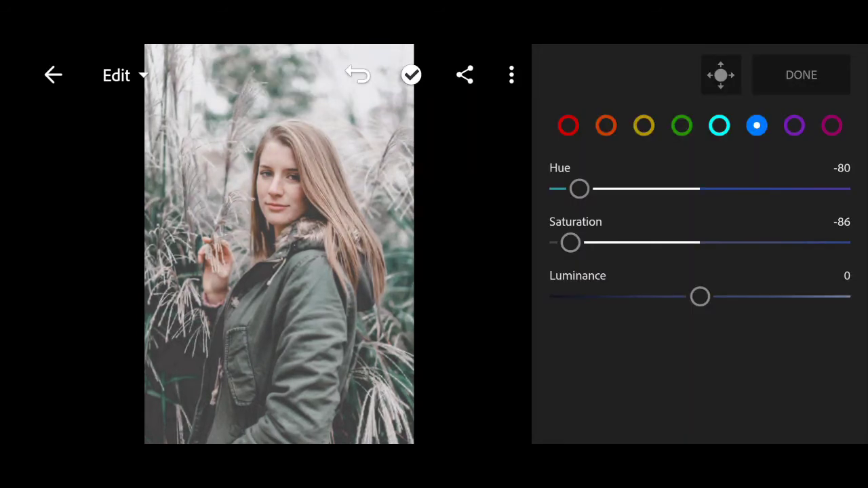
left_click_drag(700, 296, 678, 316)
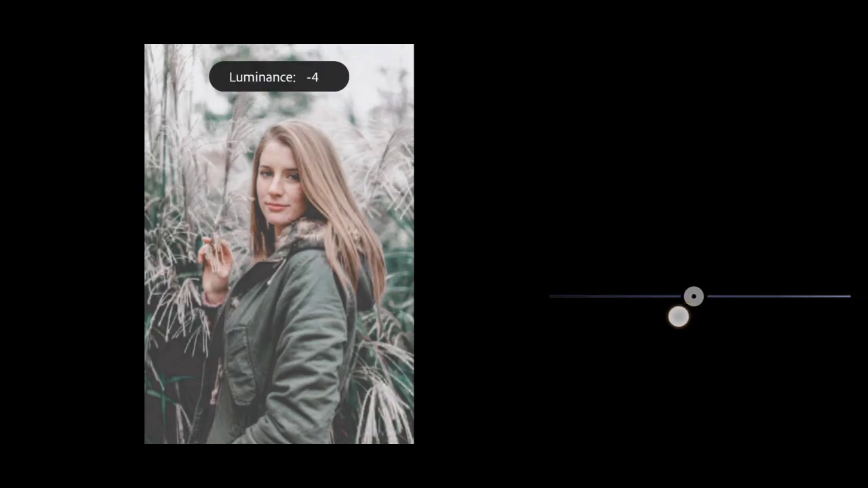
left_click_drag(695, 296, 665, 296)
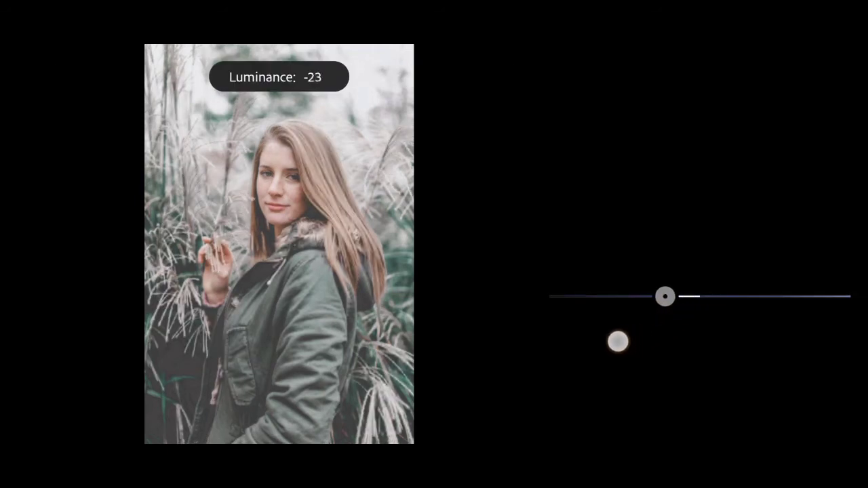
left_click_drag(665, 296, 648, 296)
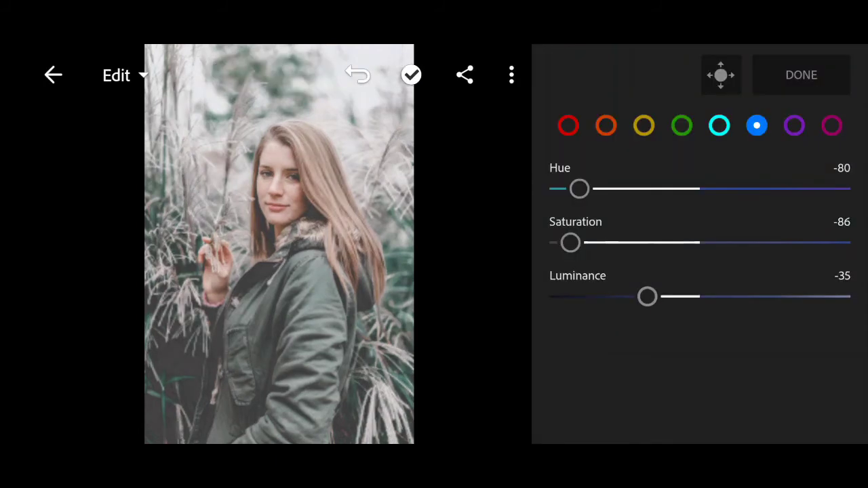
Set the purples to hue -11 and saturation -100, then move on to the magentas
left_click(795, 125)
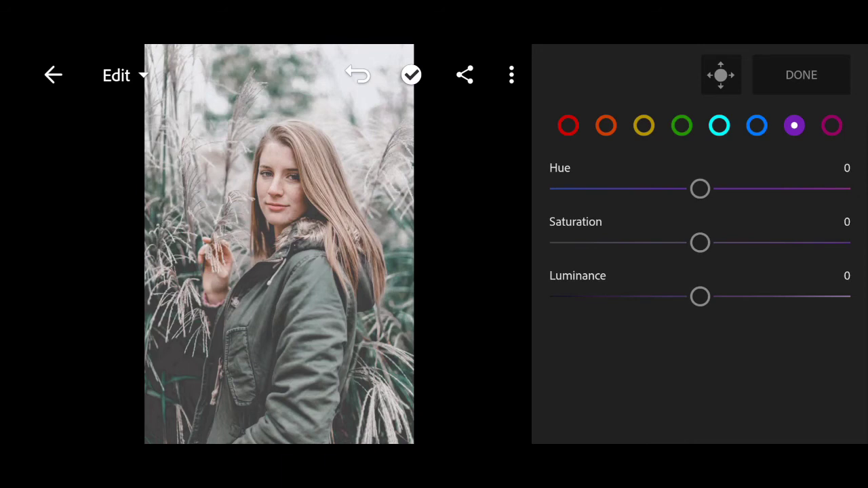
left_click_drag(700, 189, 685, 197)
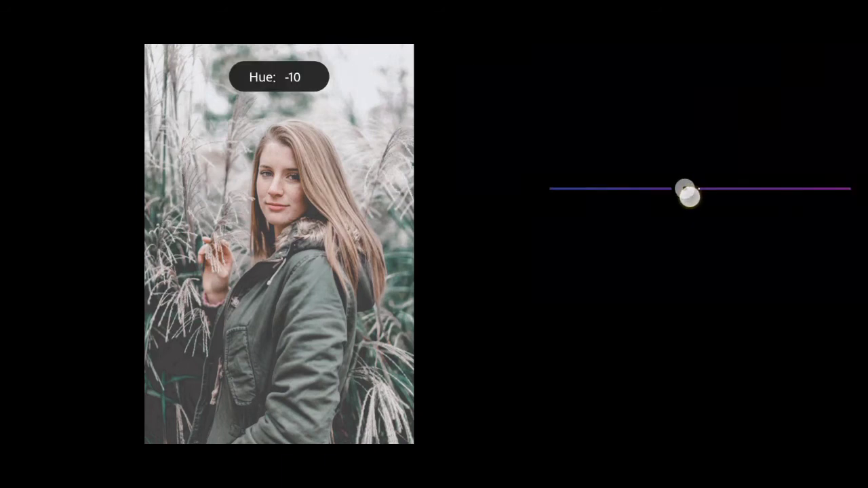
left_click_drag(683, 189, 683, 188)
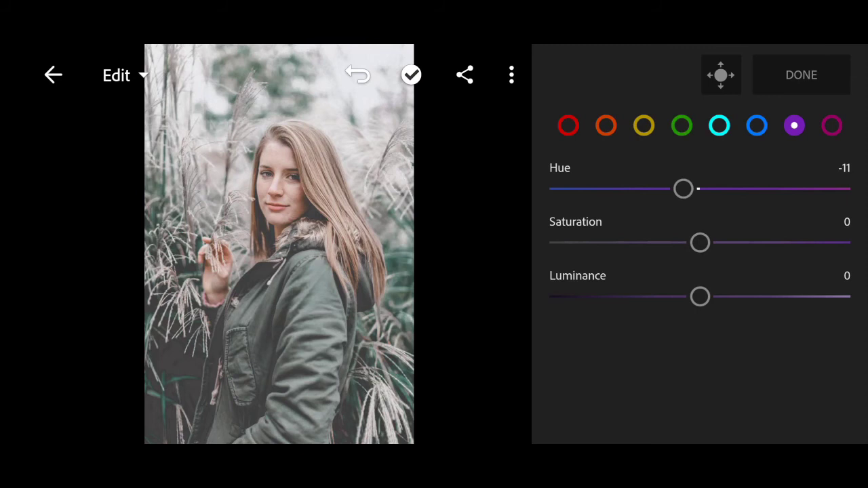
left_click_drag(700, 241, 549, 242)
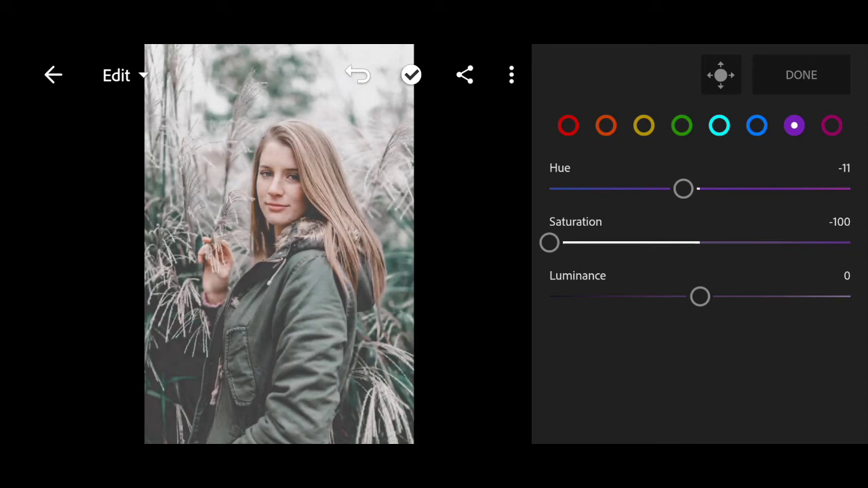
left_click(833, 125)
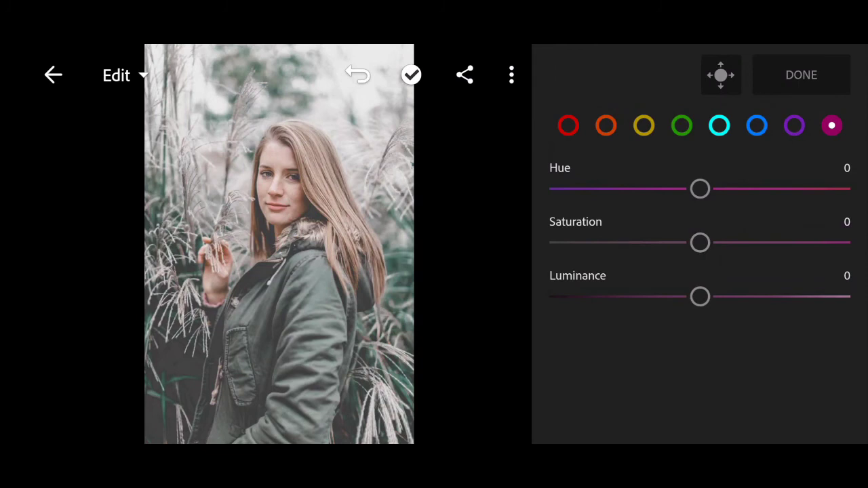
Push the magentas to hue 100, saturation -20 and luminance about 13
left_click_drag(700, 189, 810, 188)
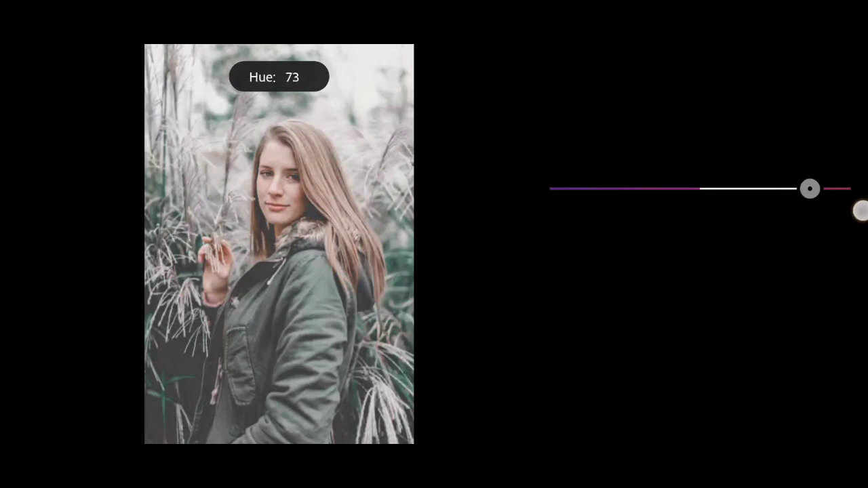
left_click_drag(810, 188, 851, 189)
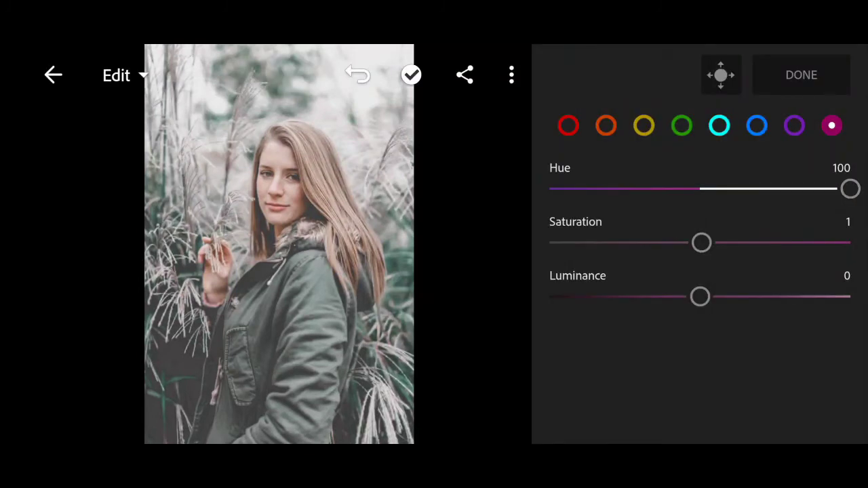
left_click_drag(701, 242, 677, 263)
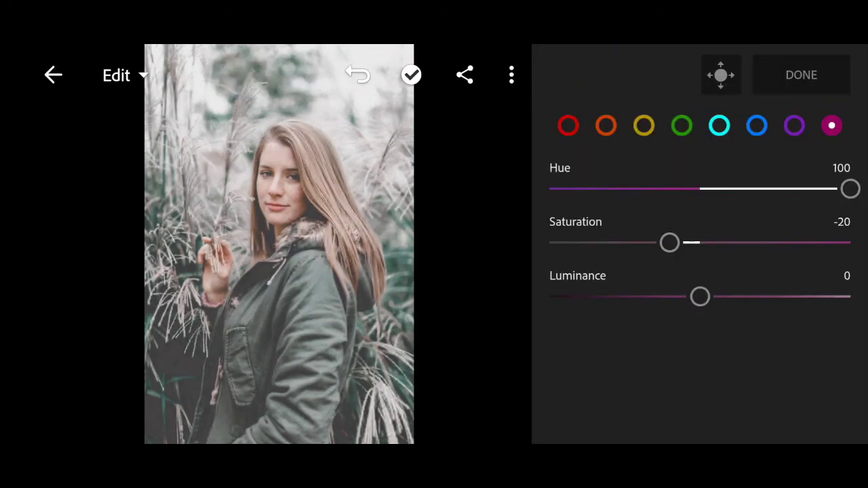
left_click_drag(700, 296, 706, 296)
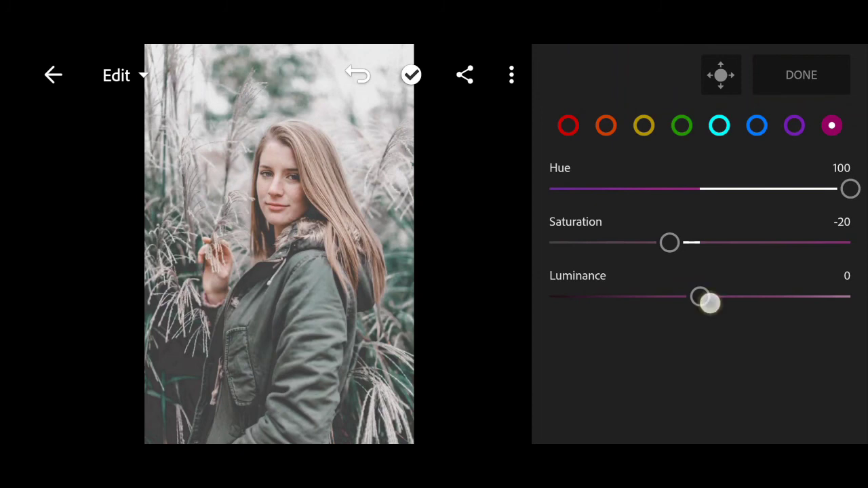
left_click_drag(699, 296, 719, 296)
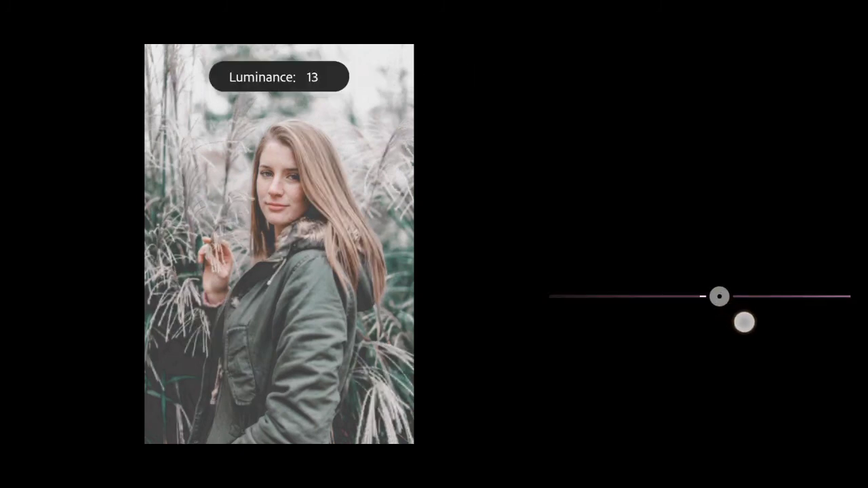
left_click_drag(719, 296, 727, 296)
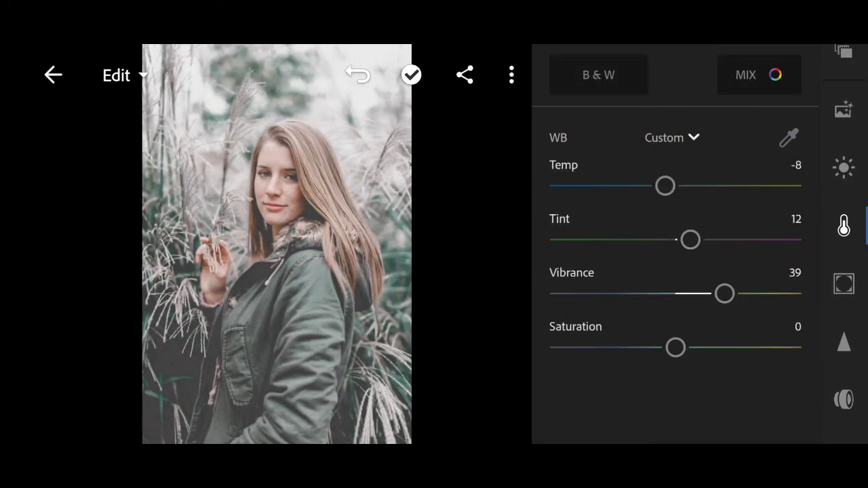
Set texture 0, clarity 12 and dehaze 8 in Effects, then bring up split toning
left_click(843, 283)
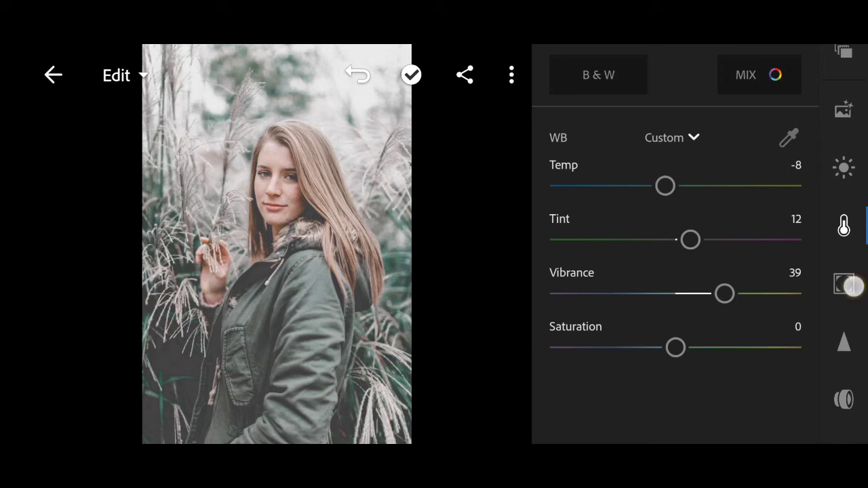
left_click(844, 284)
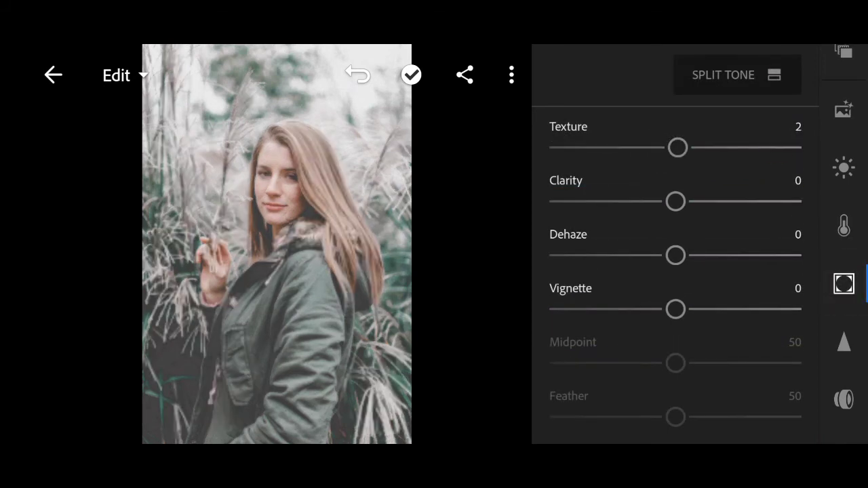
left_click_drag(678, 146, 676, 147)
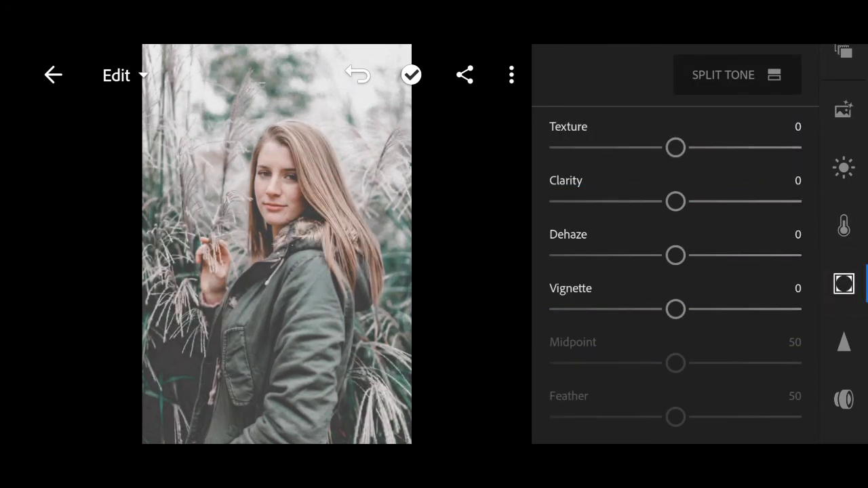
left_click_drag(675, 200, 686, 201)
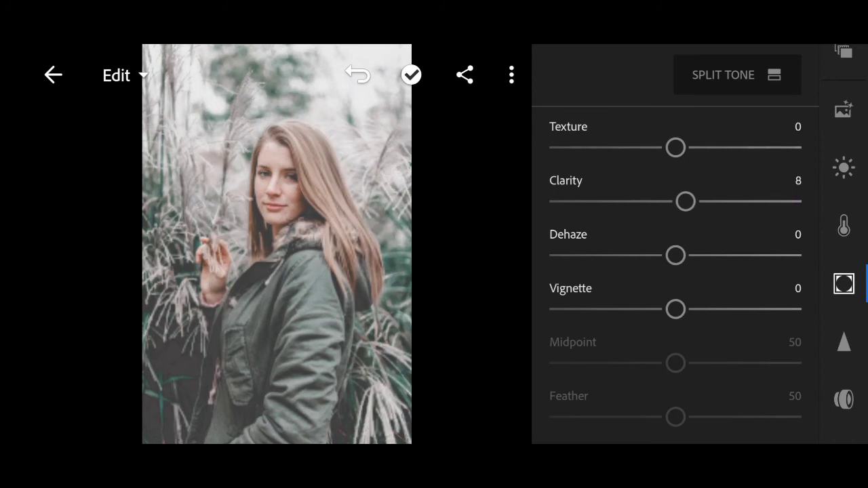
left_click_drag(685, 200, 691, 200)
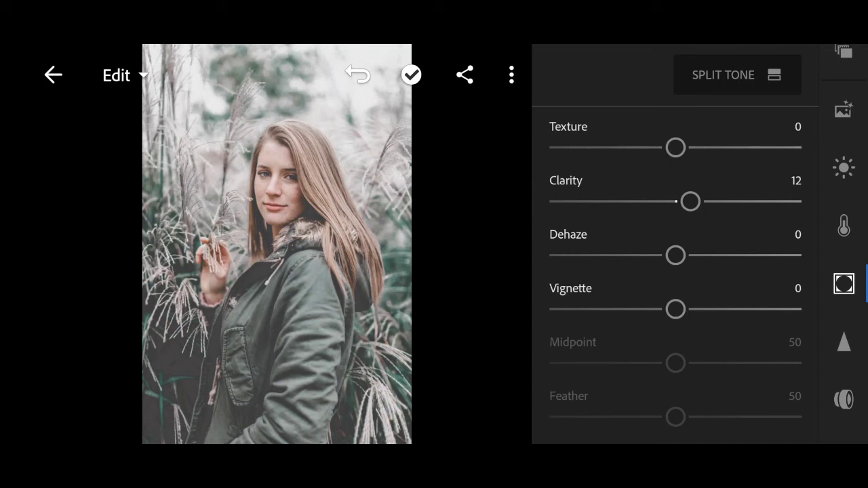
left_click_drag(676, 255, 678, 255)
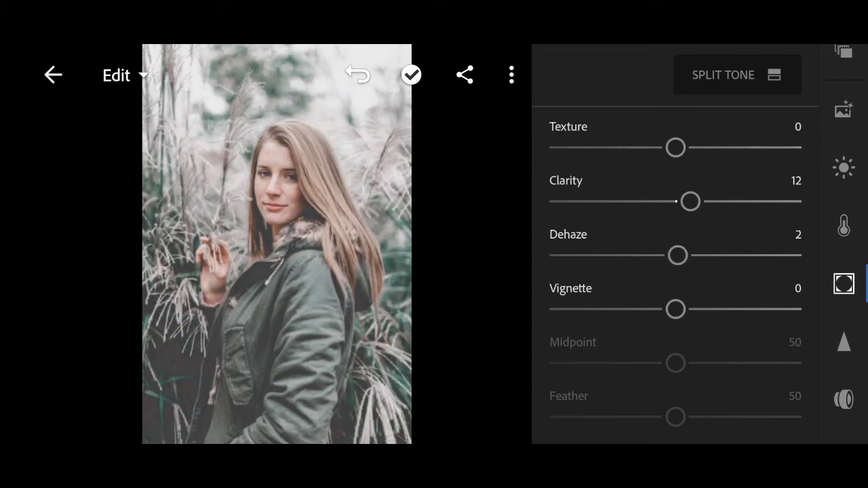
left_click_drag(677, 255, 685, 255)
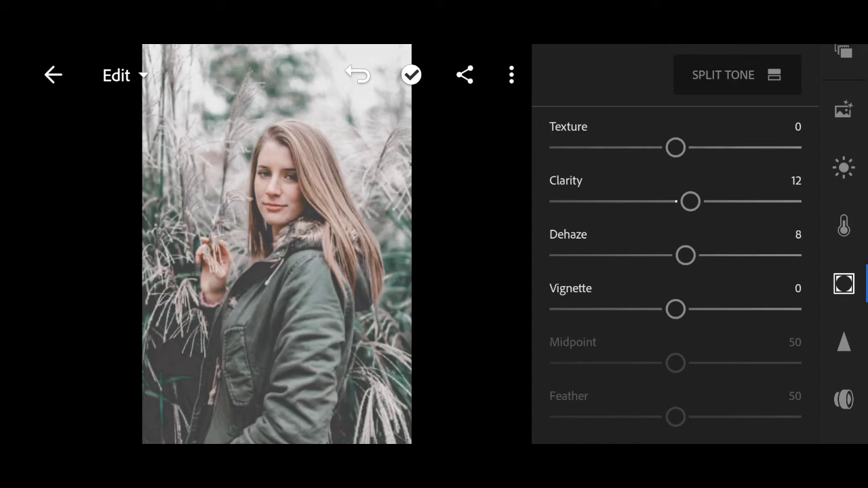
left_click(736, 75)
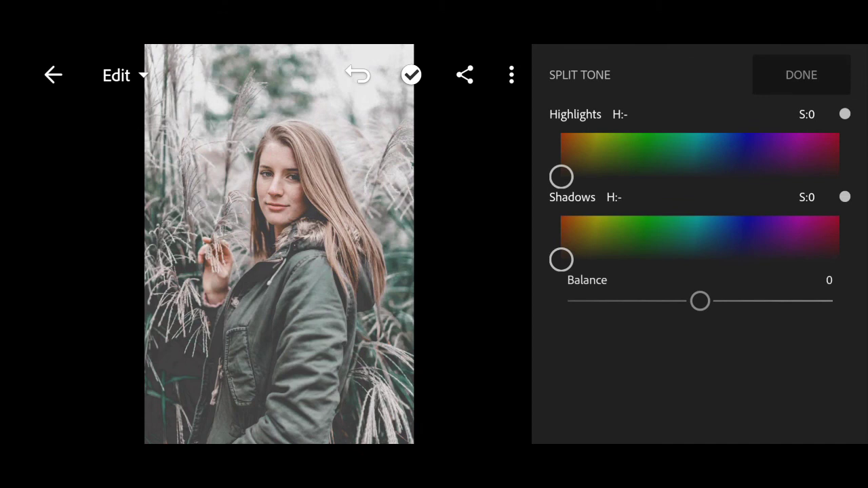
Drag the Highlights tint through green-teal to a cool blue at hue 194, saturation 25
left_click_drag(561, 176, 575, 168)
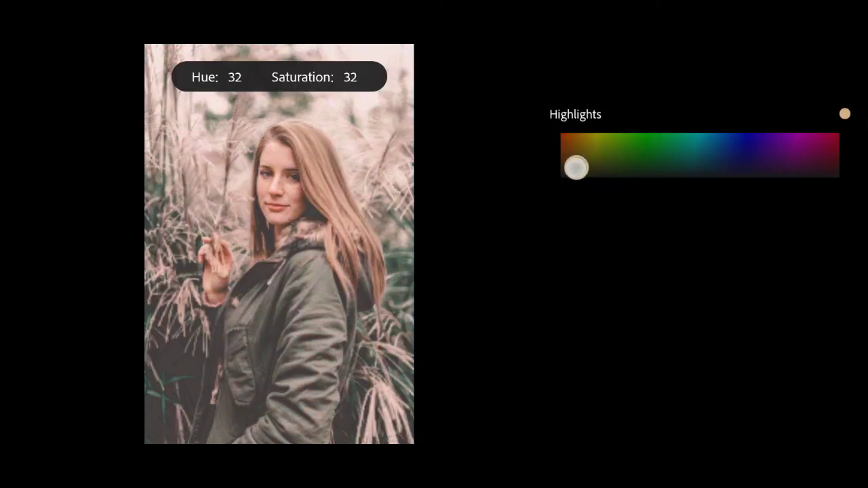
left_click_drag(576, 169, 675, 176)
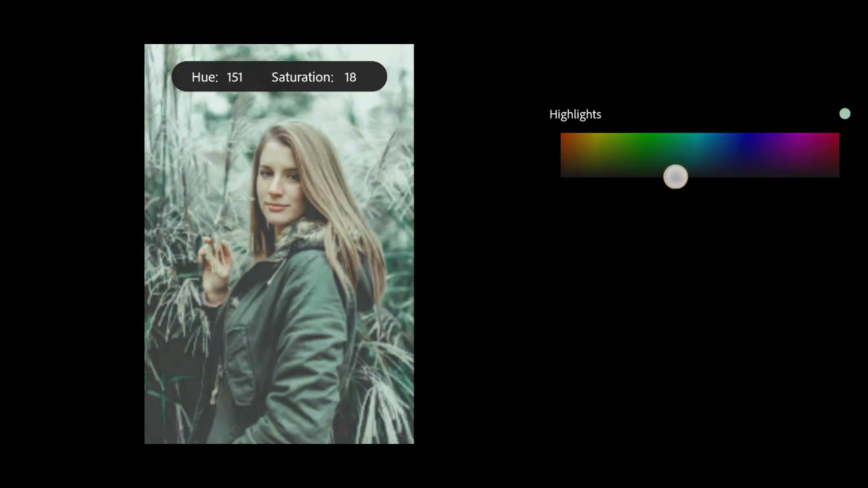
left_click_drag(676, 176, 704, 176)
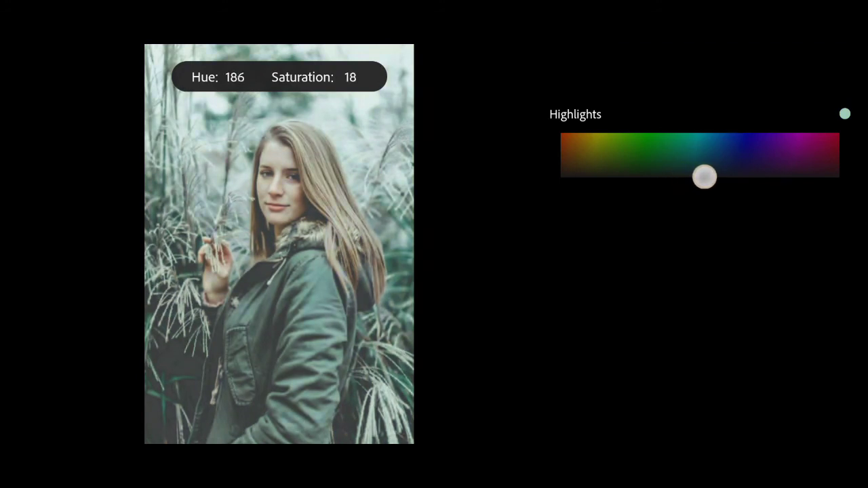
left_click_drag(704, 177, 714, 175)
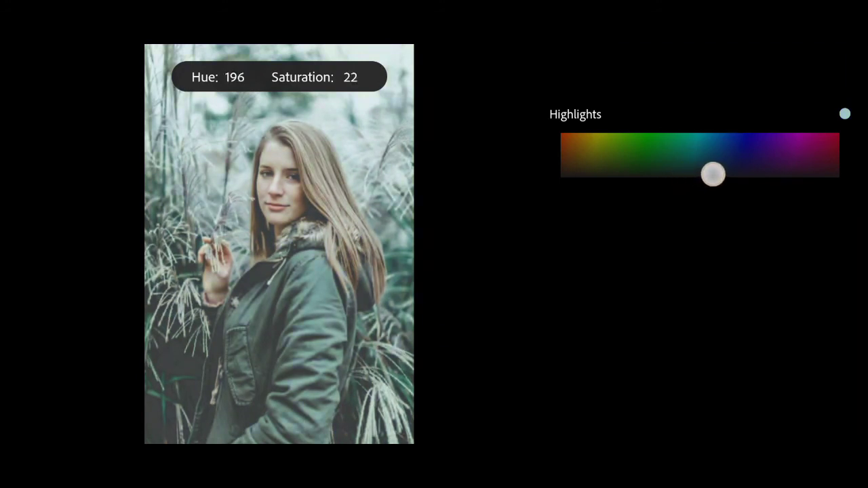
left_click_drag(714, 174, 714, 174)
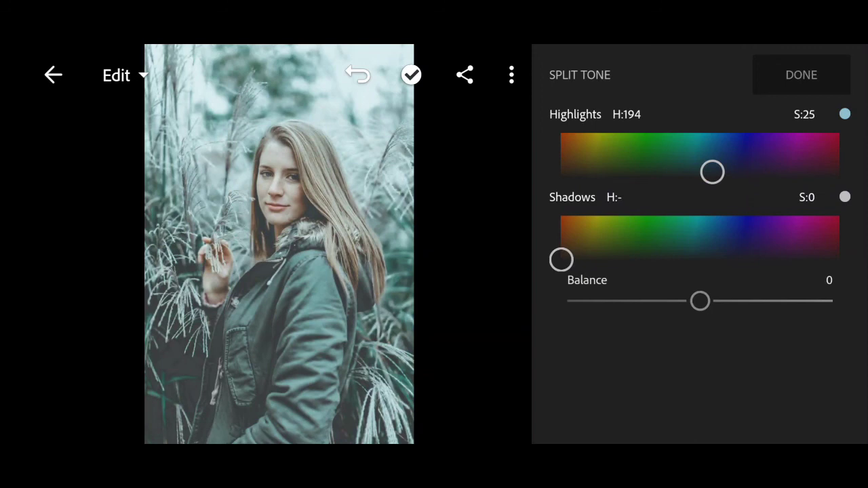
Drag the Shadows tint to teal and fine-tune it to hue 189, saturation 33
left_click_drag(561, 260, 599, 251)
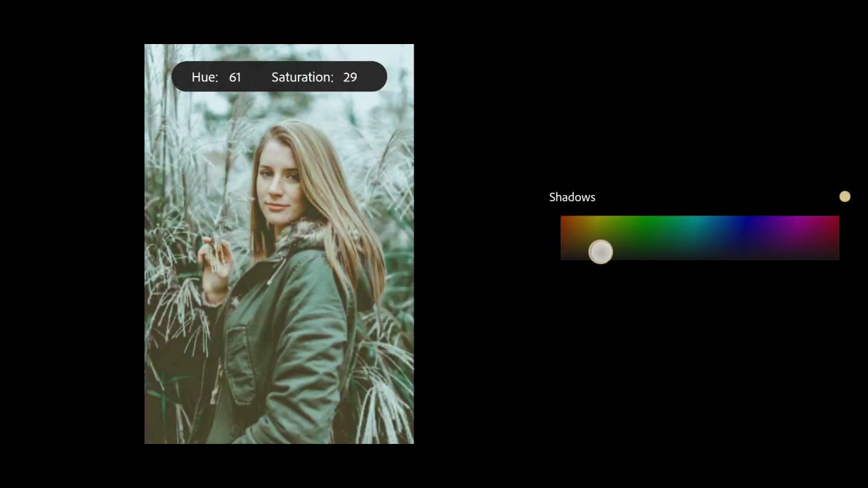
left_click_drag(600, 251, 703, 256)
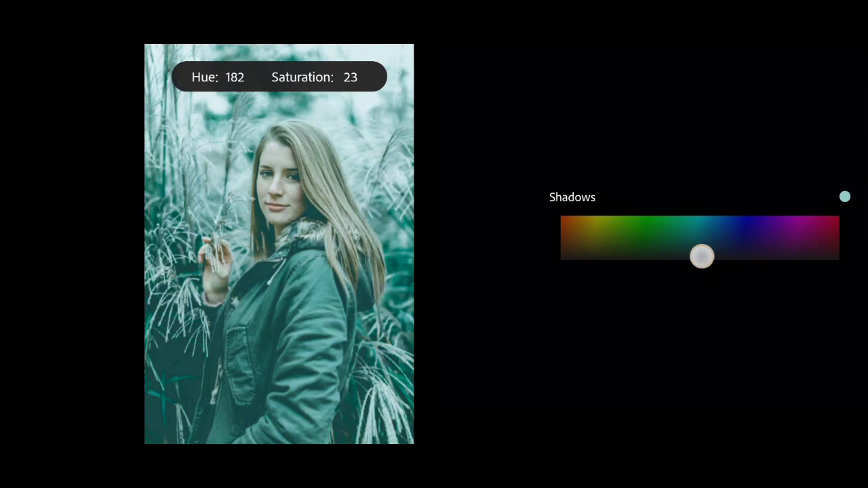
left_click_drag(703, 255, 709, 254)
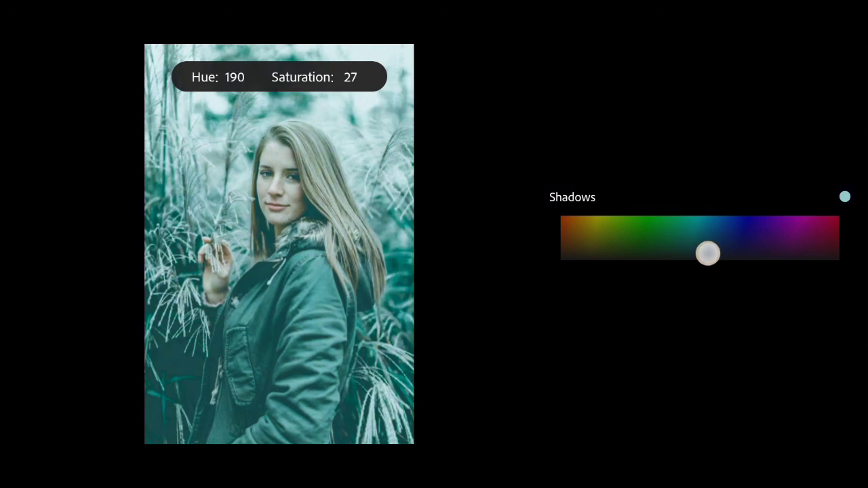
left_click_drag(709, 254, 708, 246)
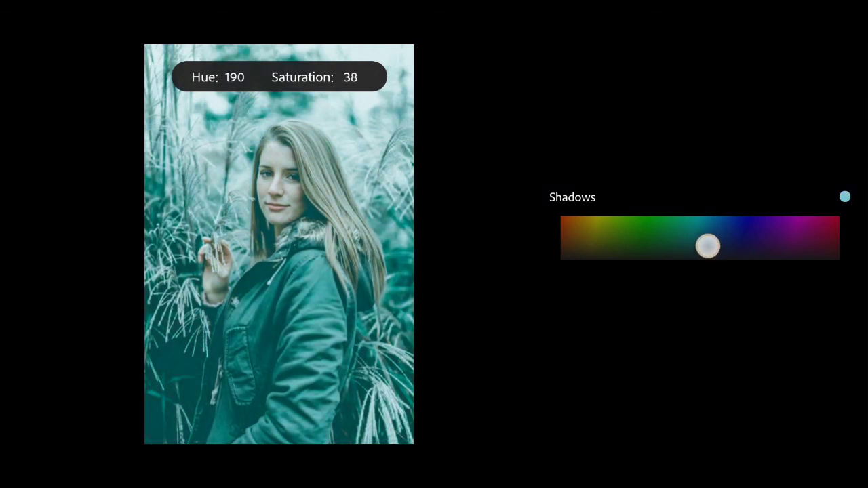
left_click_drag(708, 247, 706, 247)
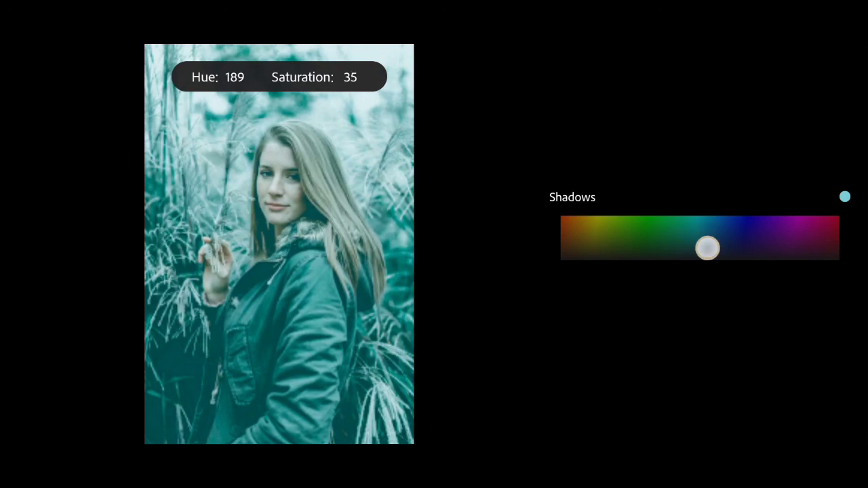
left_click_drag(708, 249, 708, 248)
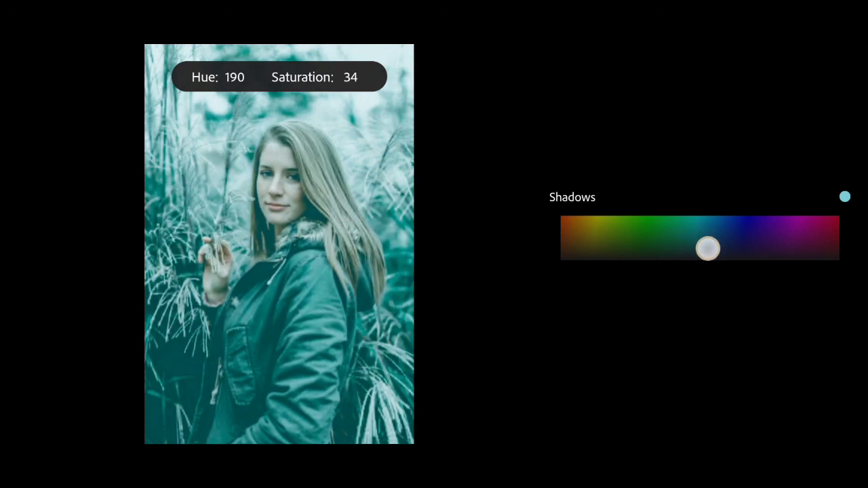
left_click_drag(708, 249, 708, 250)
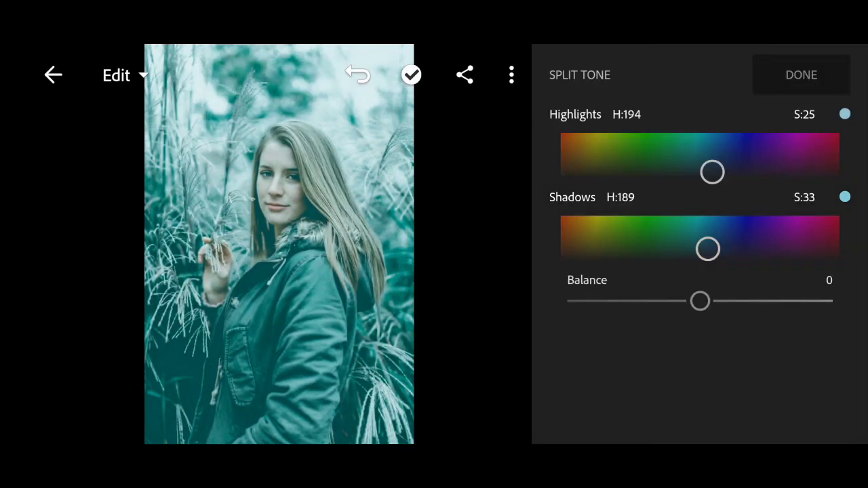
Move the Balance slider toward the highlights, through 40 to about 49
left_click_drag(700, 301, 716, 301)
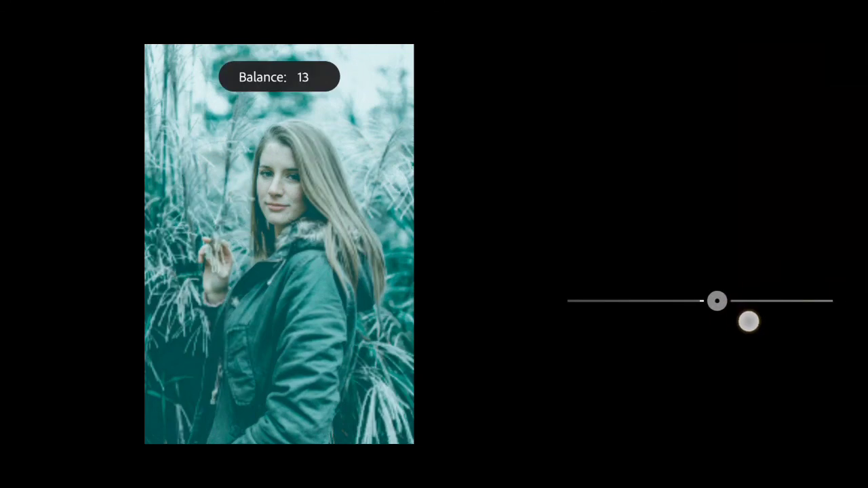
left_click_drag(716, 301, 754, 302)
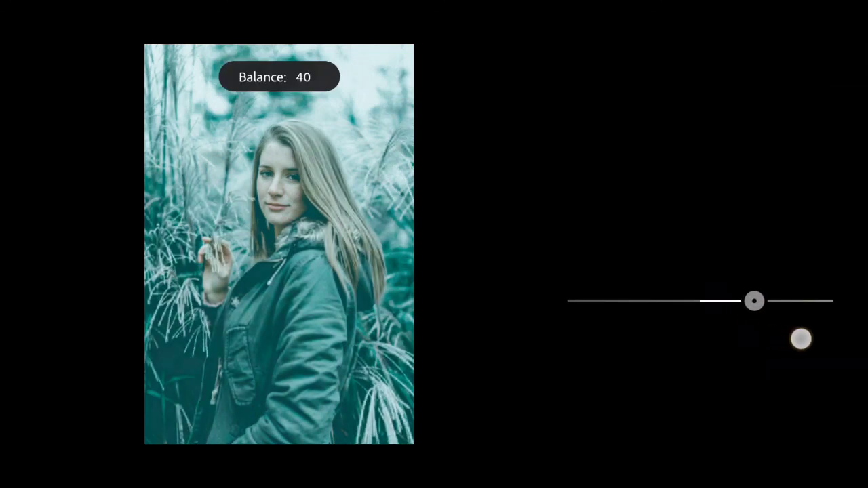
left_click_drag(755, 301, 765, 302)
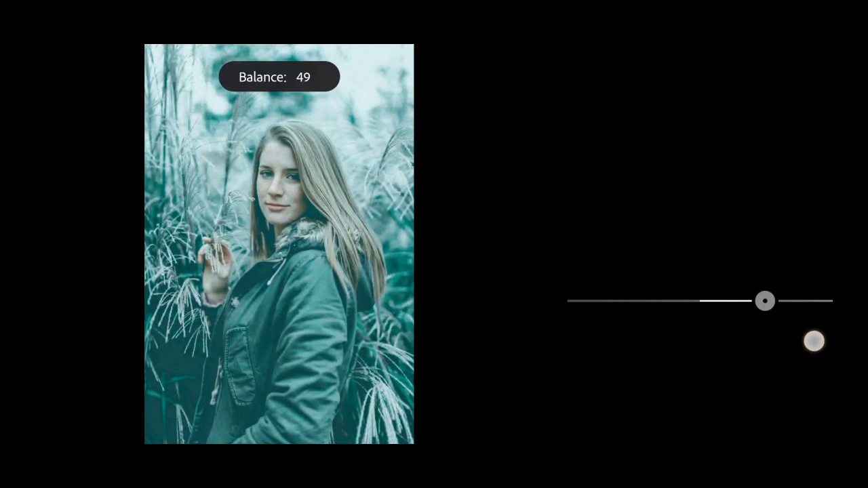